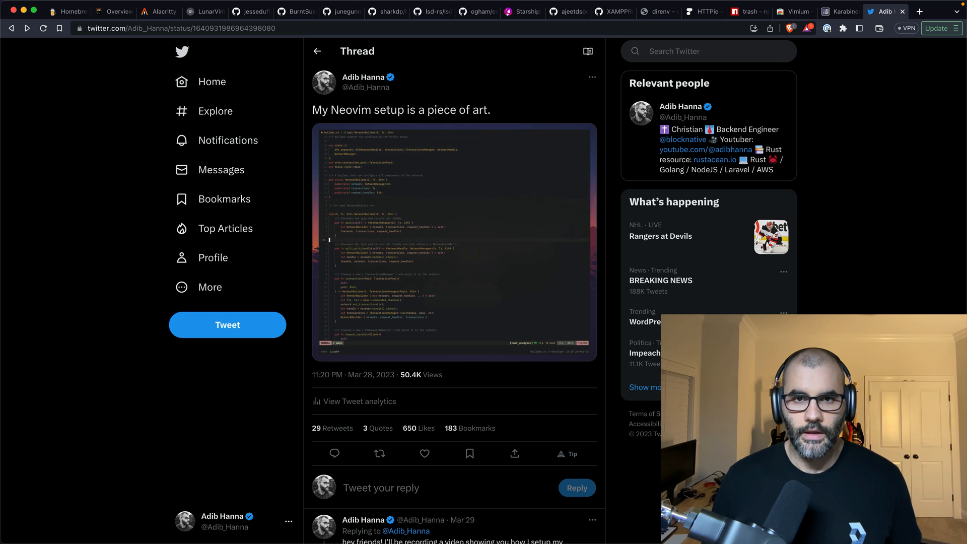
pyautogui.moveTo(505, 118)
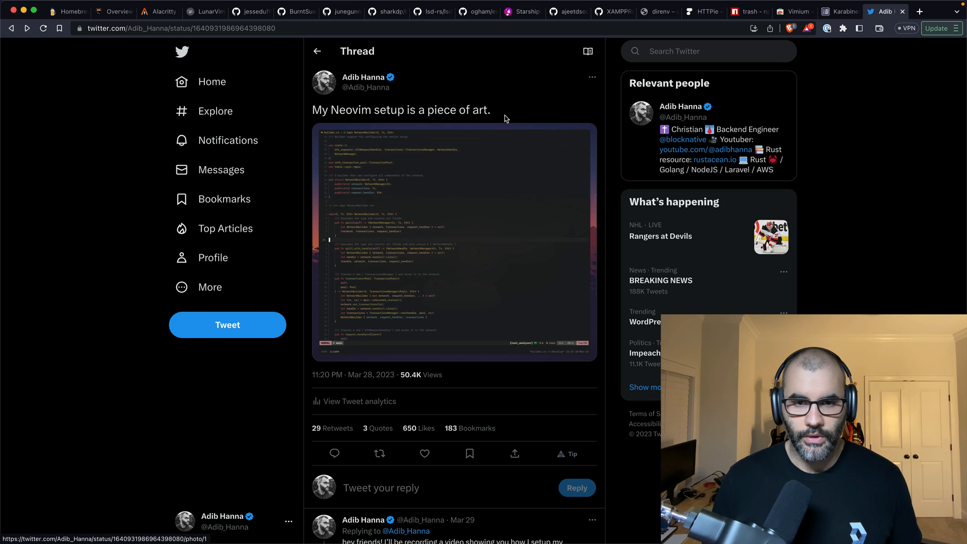
pyautogui.moveTo(380, 245)
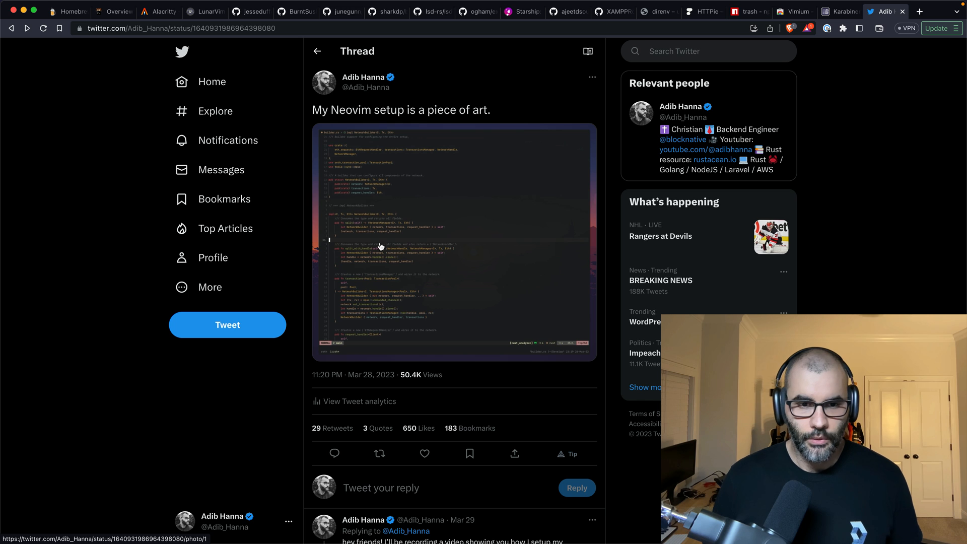
# Enlarge the 'My Neovim setup is a piece of art.' tweet's screenshot to view builder.rs.
pyautogui.click(453, 241)
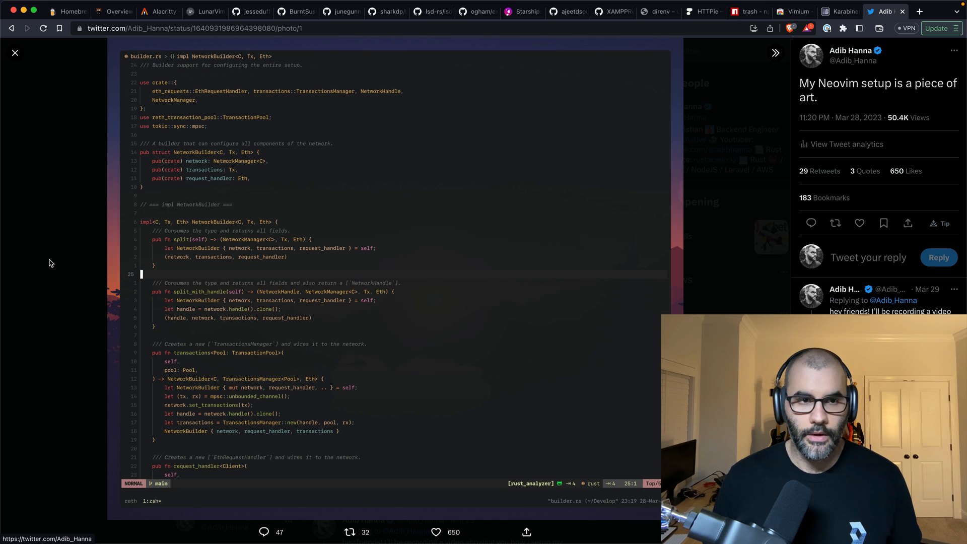
pyautogui.moveTo(234, 216)
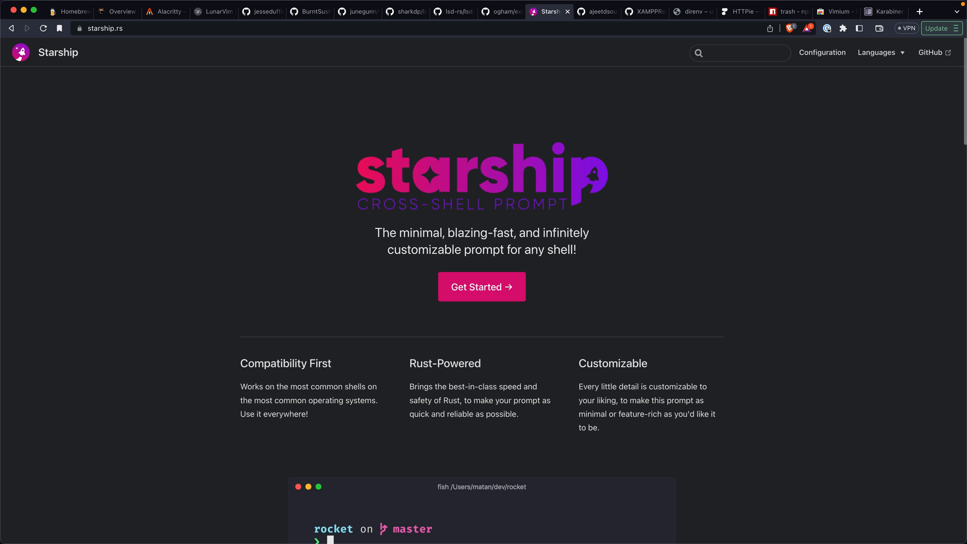
# Scroll to Starship's terminal demo, typing 'touch Cargo.toml' and an 'Initialize Rust project' commit.
pyautogui.write('touch Cargo.toml')
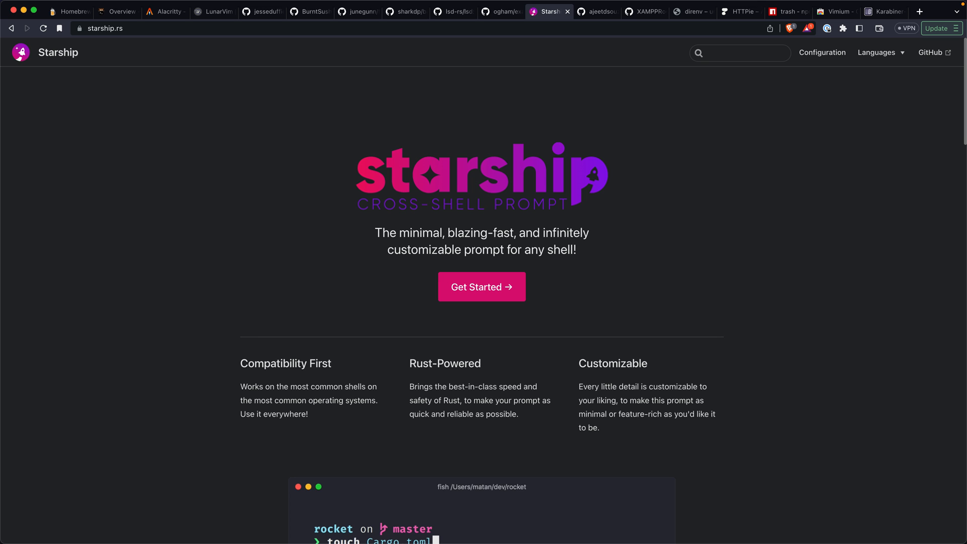
pyautogui.scroll(-3)
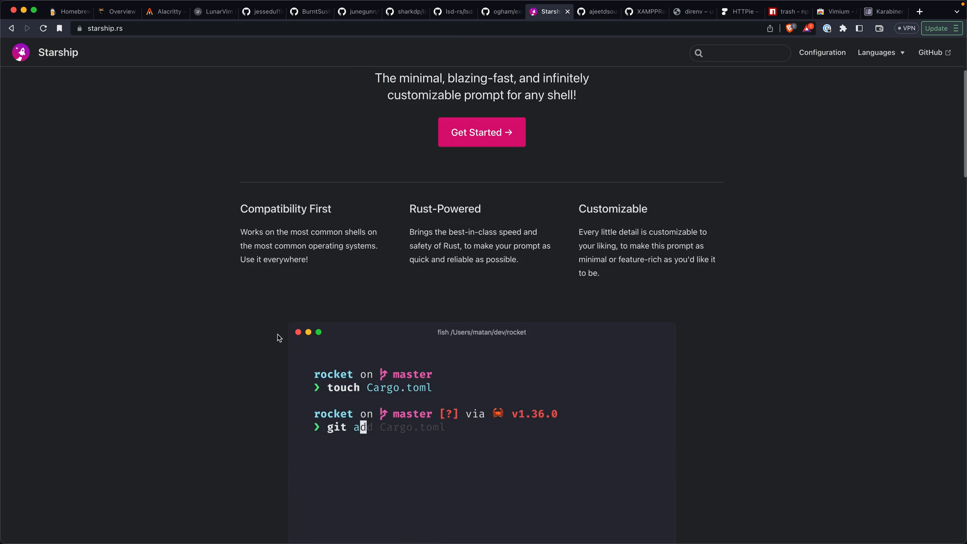
pyautogui.scroll(-3)
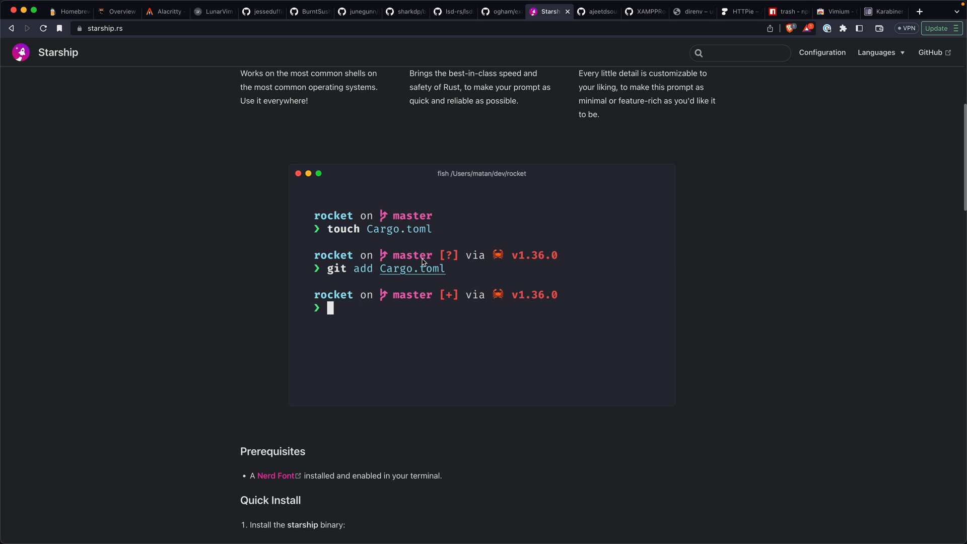
pyautogui.write('git commit -m "Initialize Rust project"')
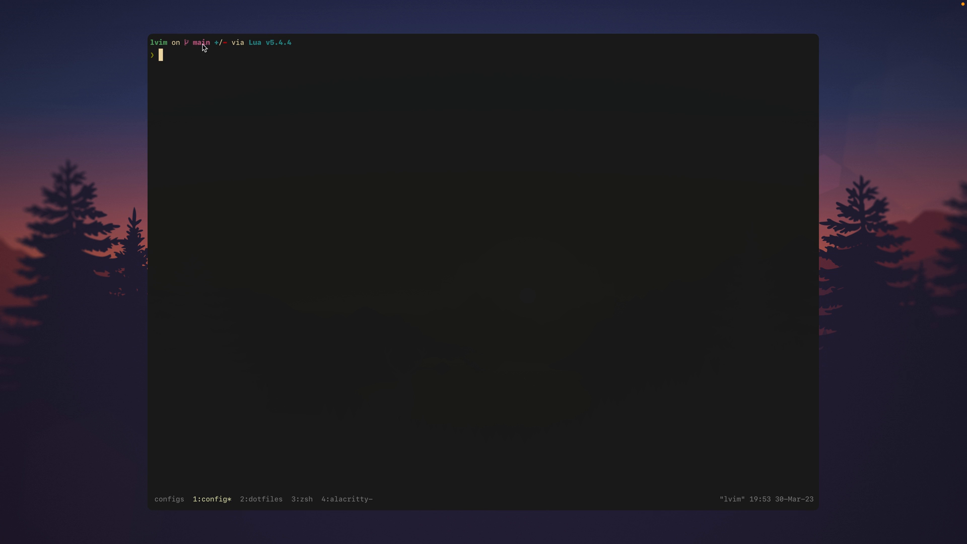
pyautogui.moveTo(222, 49)
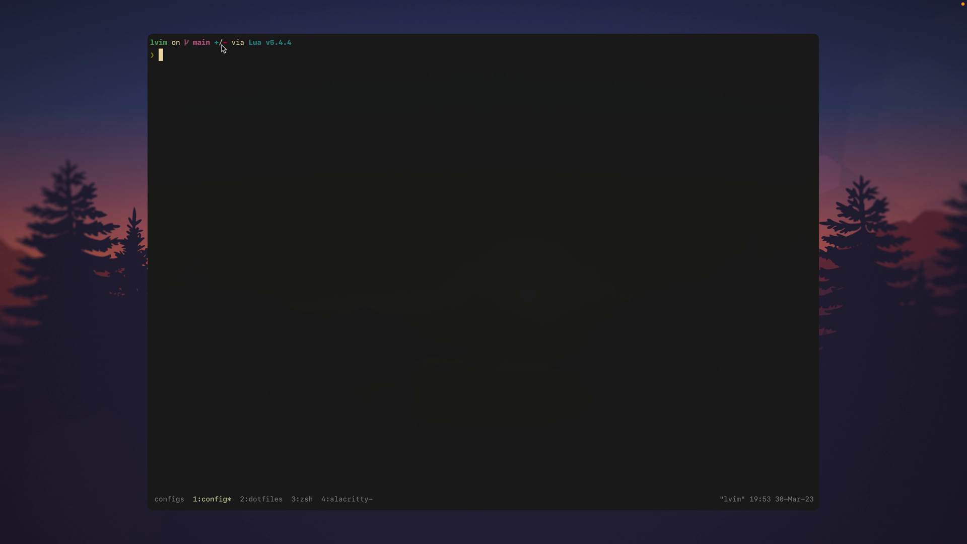
pyautogui.moveTo(277, 48)
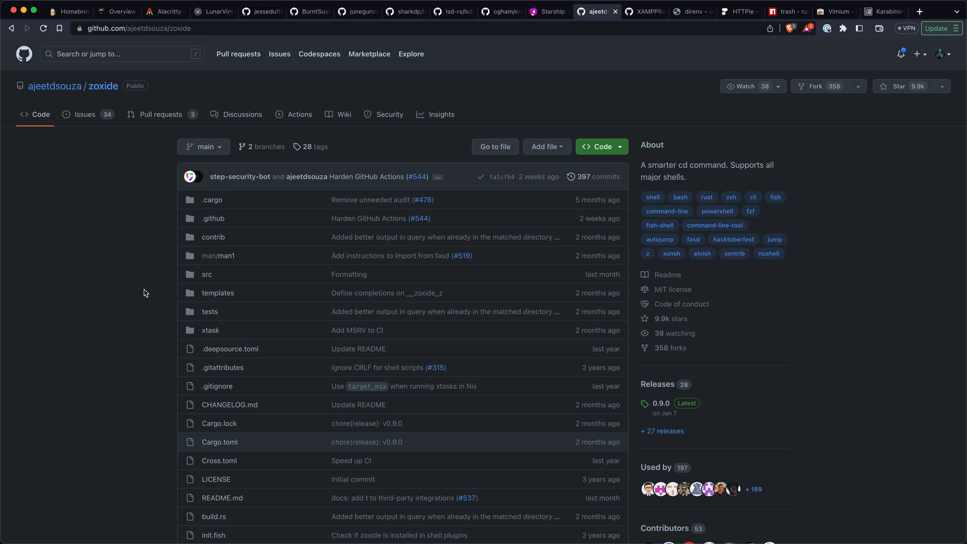
pyautogui.moveTo(118, 310)
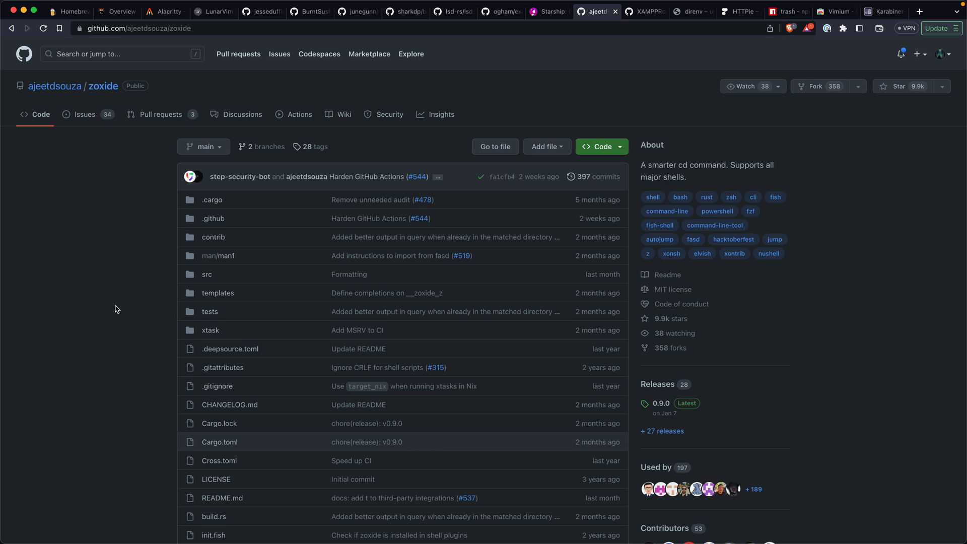
# Scroll the zoxide README down to its Getting started directory-jumping demo.
pyautogui.scroll(-3)
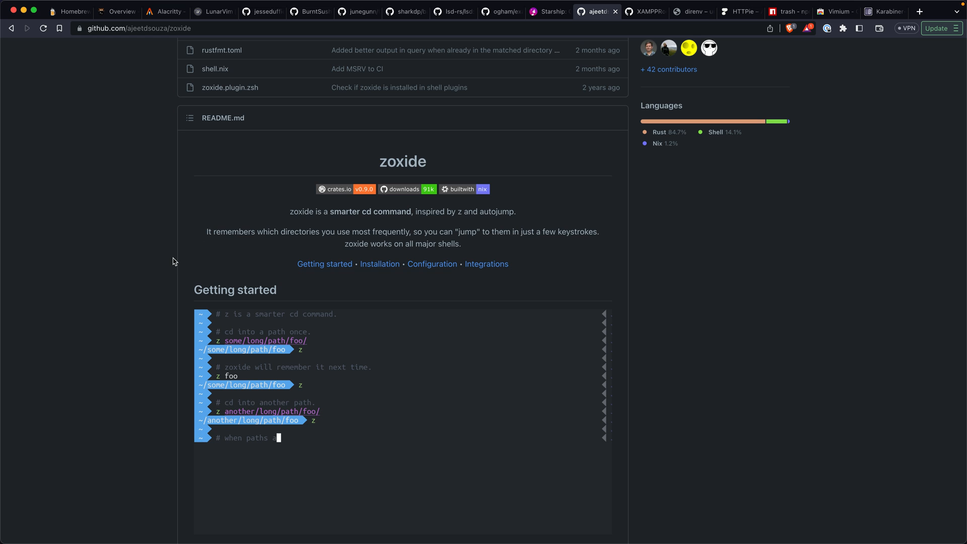
pyautogui.write('re similar, use <Space>+<Tab> to resolve confusion')
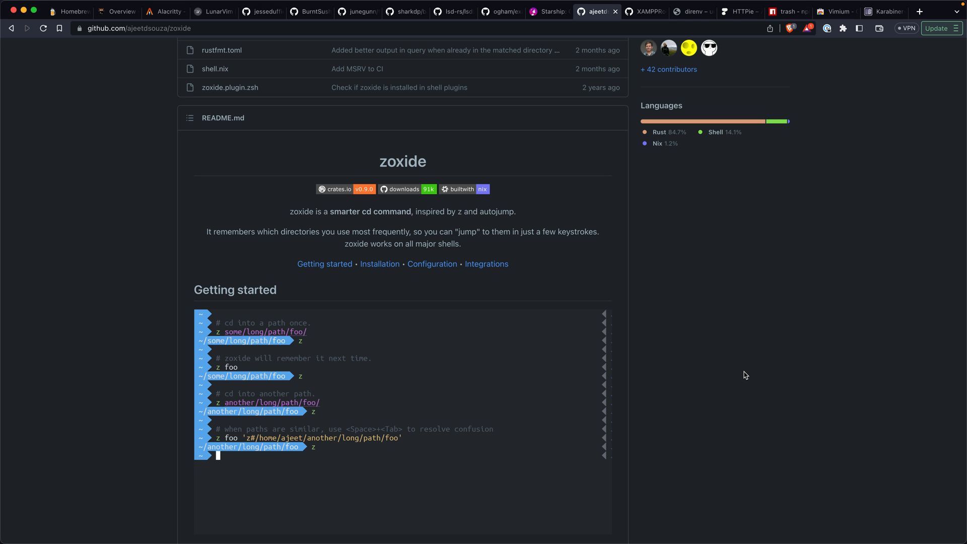
# Open the sharkdp/bat repo and scroll its README past syntax highlighting and Git integration.
pyautogui.click(404, 11)
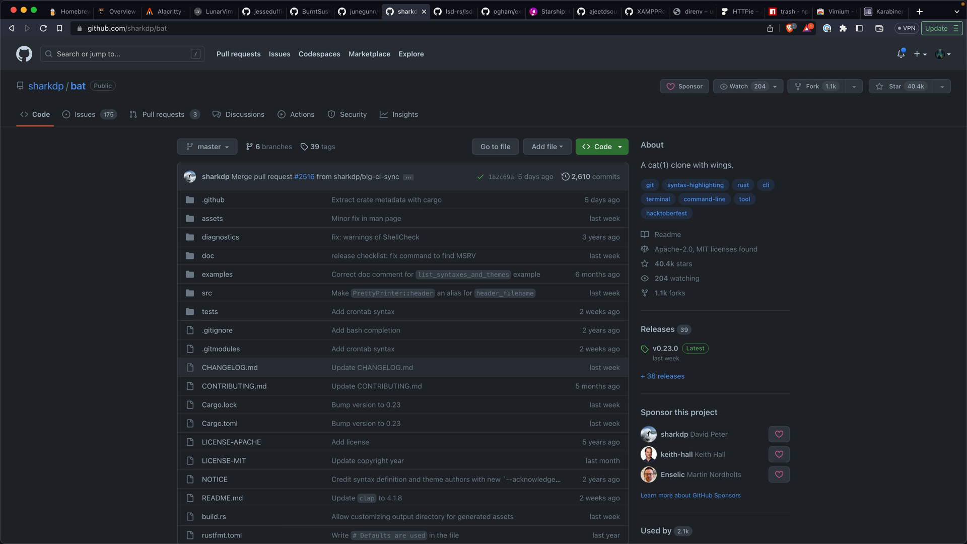
pyautogui.moveTo(114, 304)
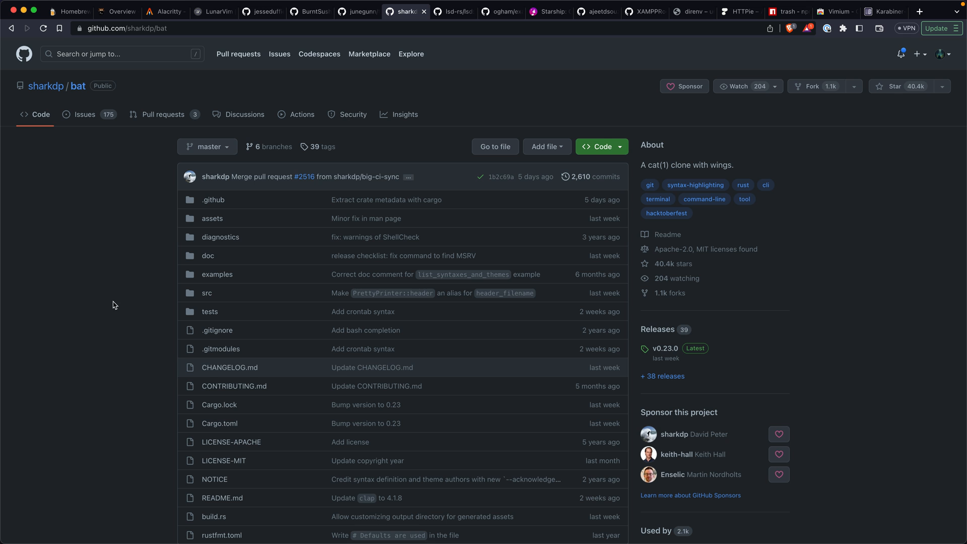
pyautogui.scroll(-3)
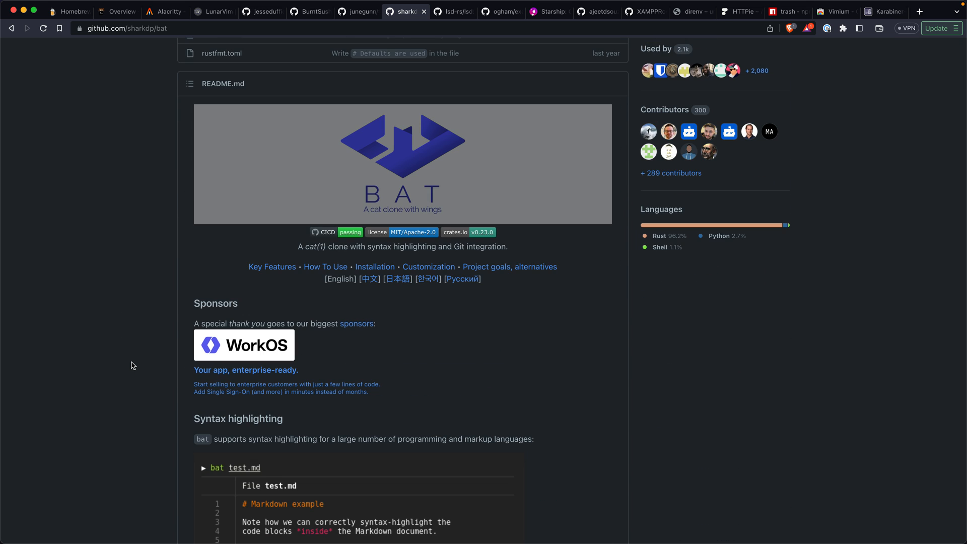
pyautogui.moveTo(136, 373)
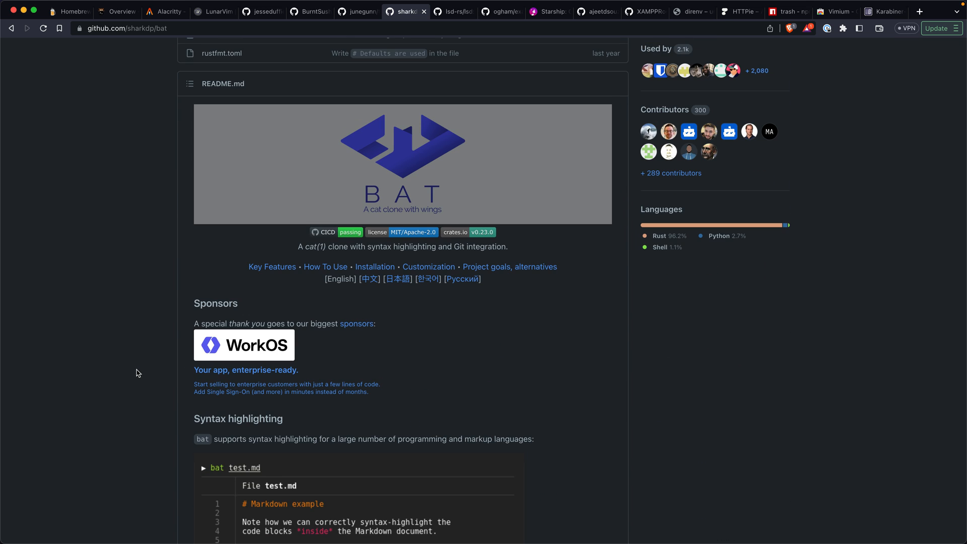
pyautogui.scroll(-3)
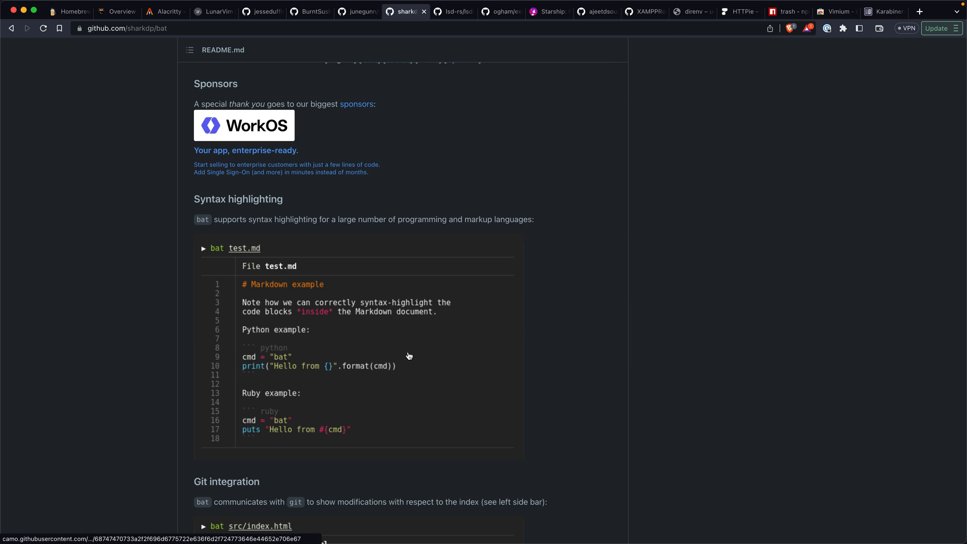
pyautogui.scroll(-3)
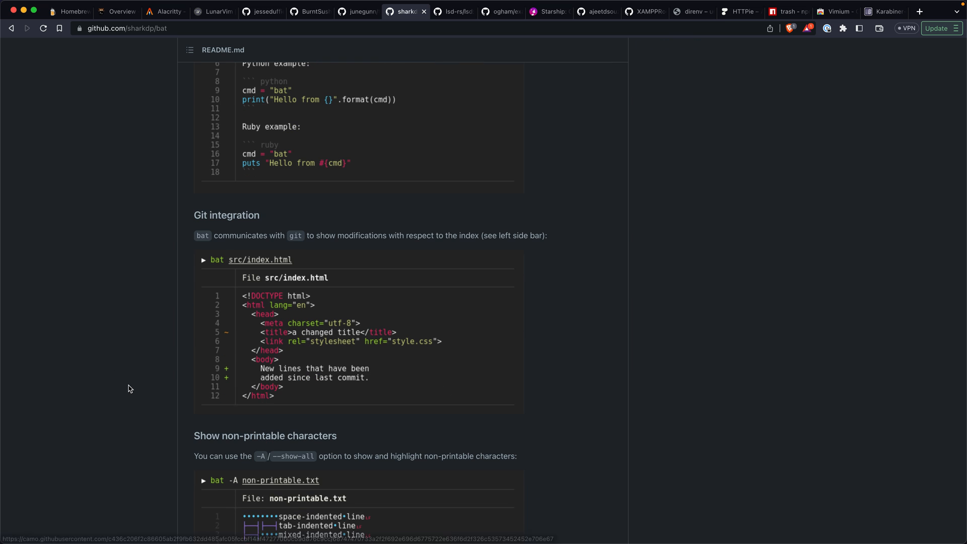
pyautogui.scroll(-3)
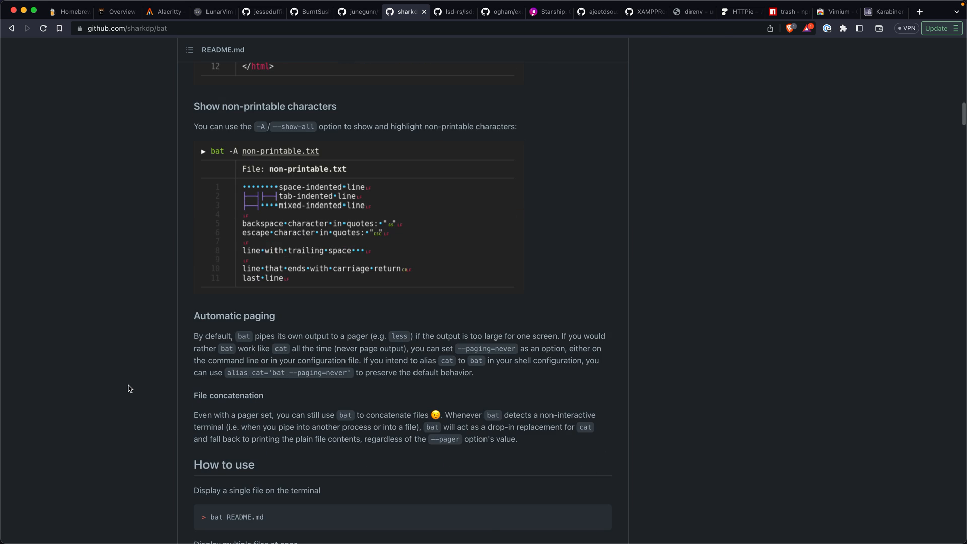
# Visit the lsd-rs/lsd README, the exa homepage, then the lazygit repository tab.
pyautogui.click(452, 11)
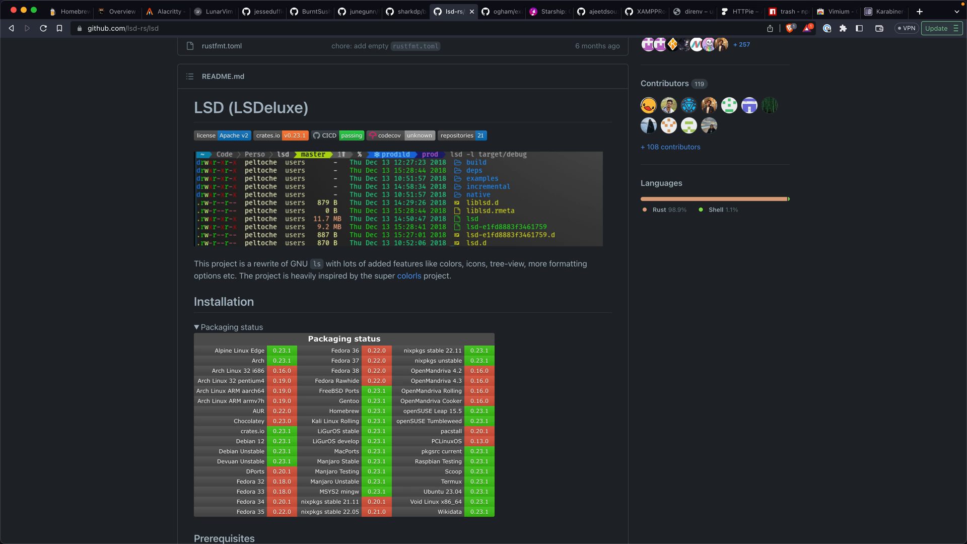
pyautogui.moveTo(582, 520)
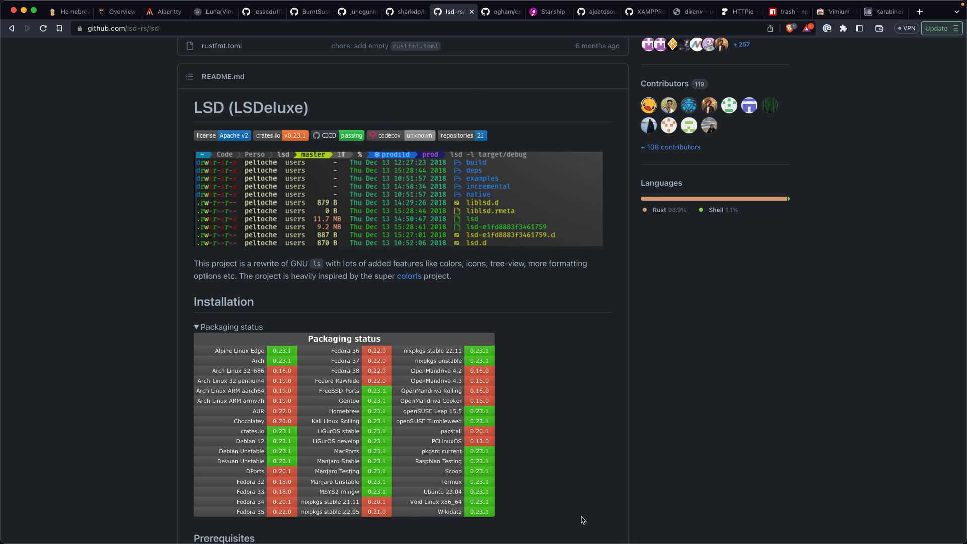
pyautogui.click(500, 11)
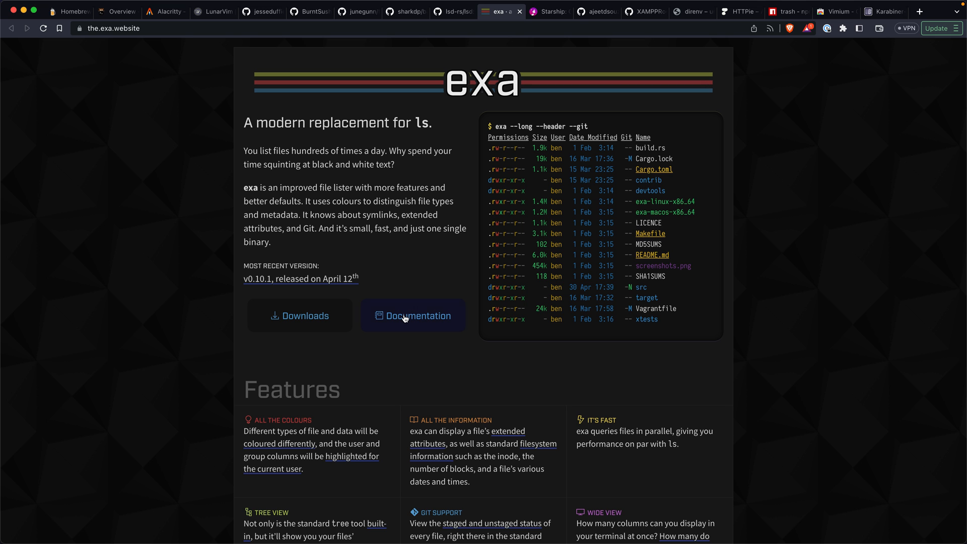
pyautogui.moveTo(818, 260)
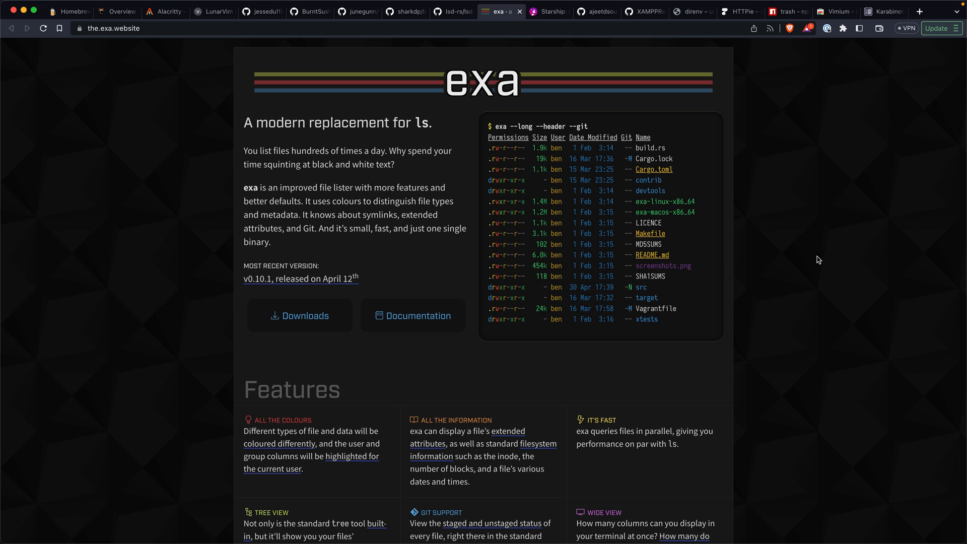
pyautogui.click(528, 11)
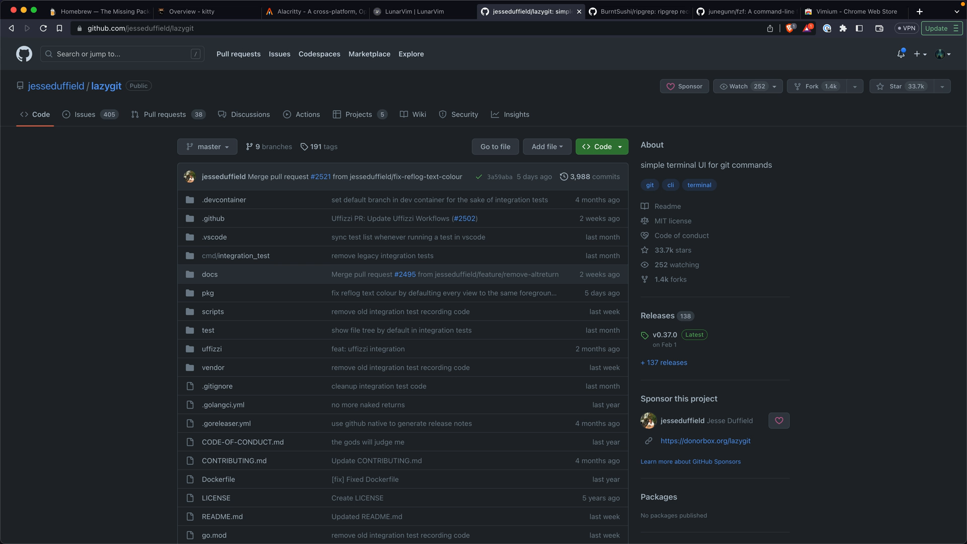
# Skim the lazygit and ripgrep READMEs, then scroll to the fzf README.
pyautogui.scroll(-3)
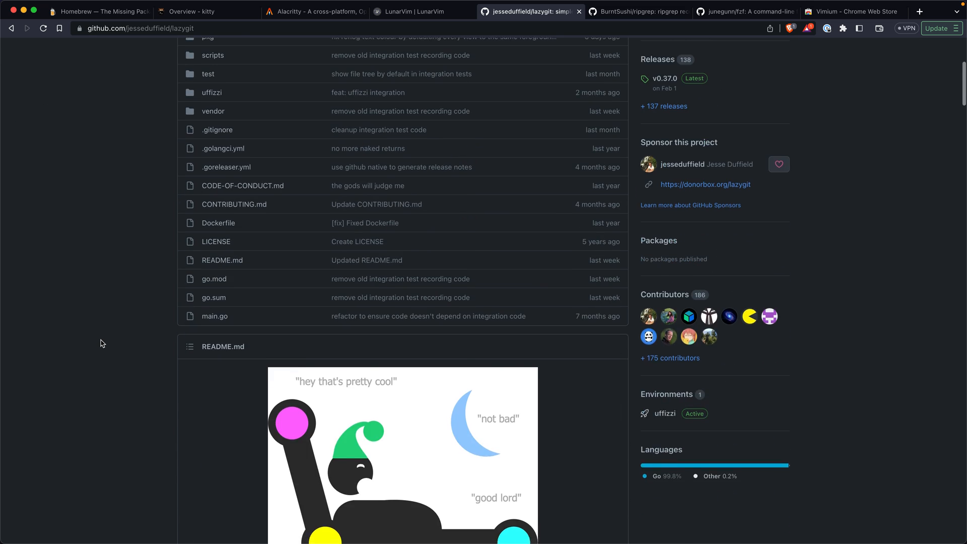
pyautogui.scroll(-3)
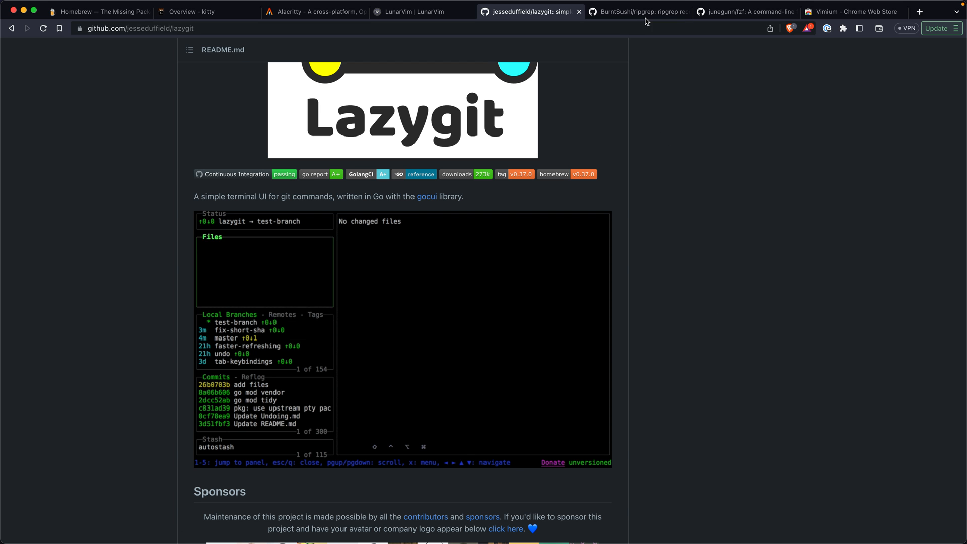
pyautogui.click(638, 11)
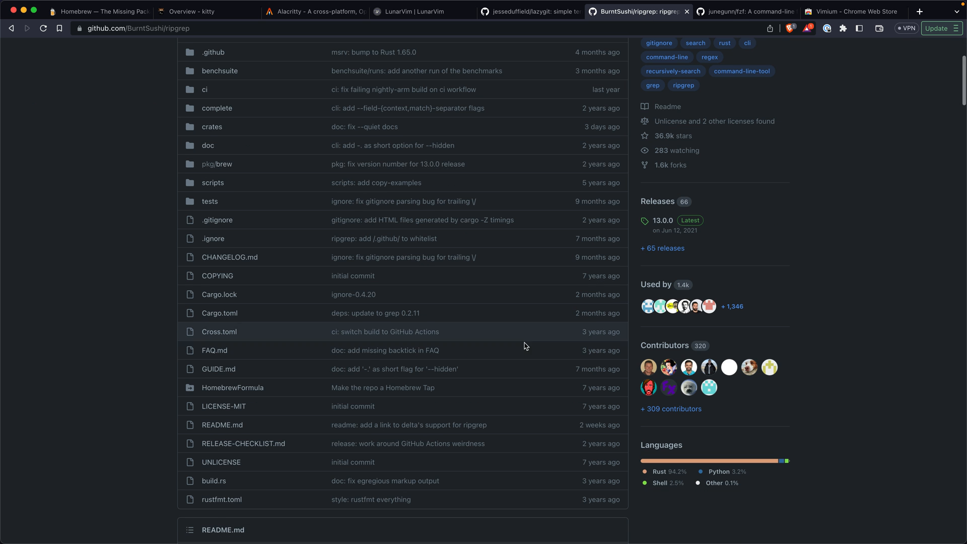
pyautogui.scroll(-3)
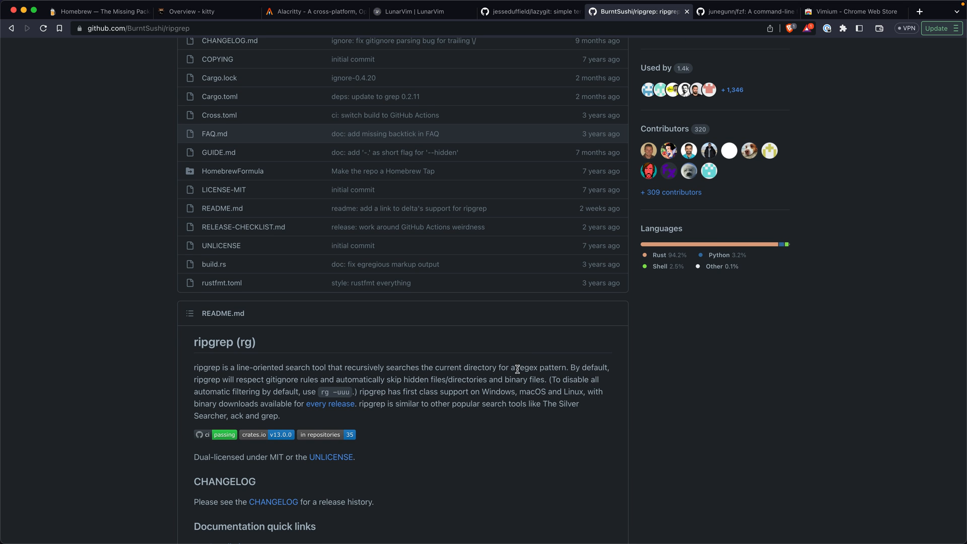
pyautogui.click(744, 11)
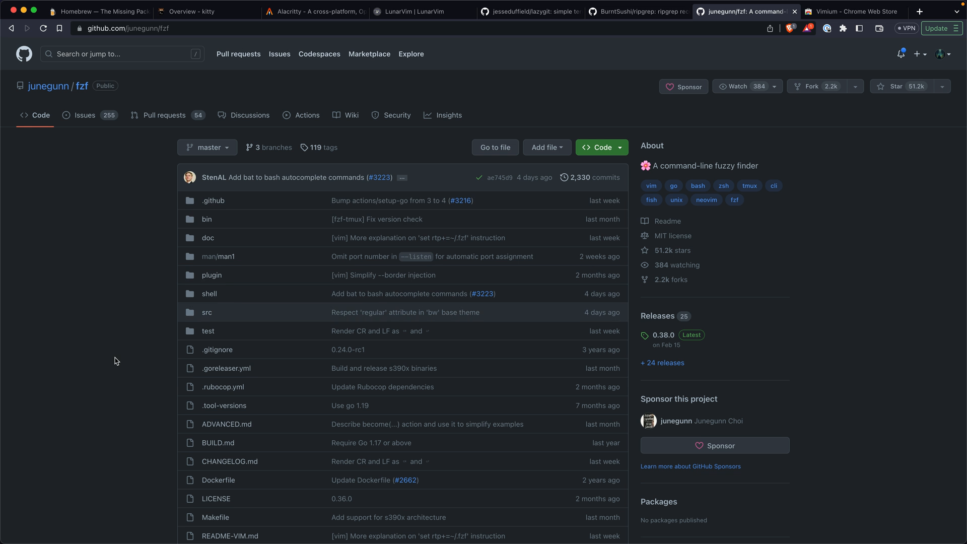
pyautogui.scroll(-3)
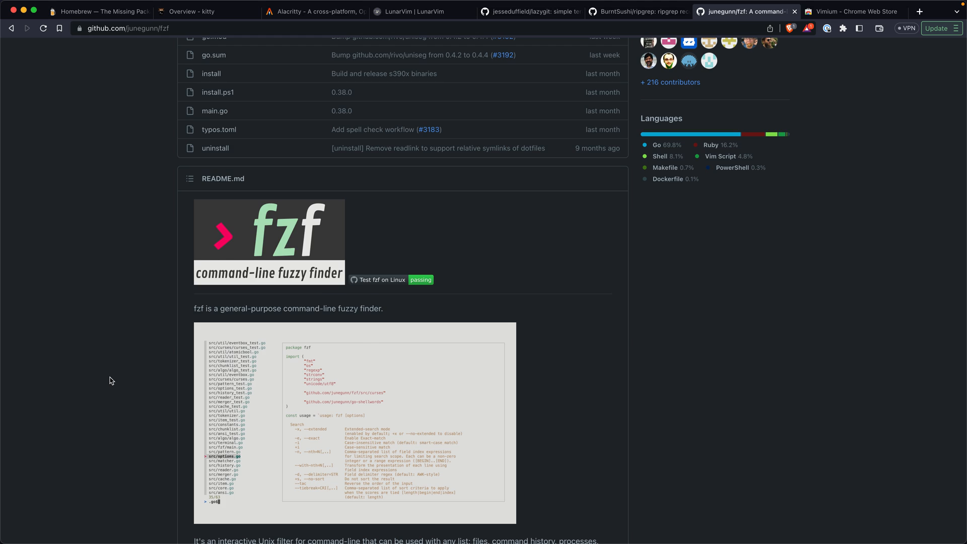
# Open Vimium's Chrome Web Store page and scroll to its overview and version 1.67.4 details.
pyautogui.click(851, 11)
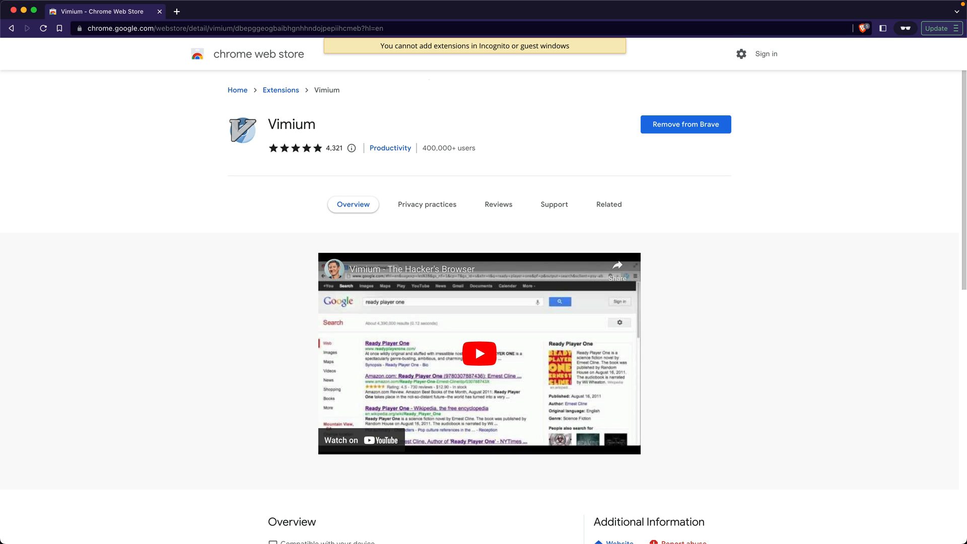
pyautogui.moveTo(252, 330)
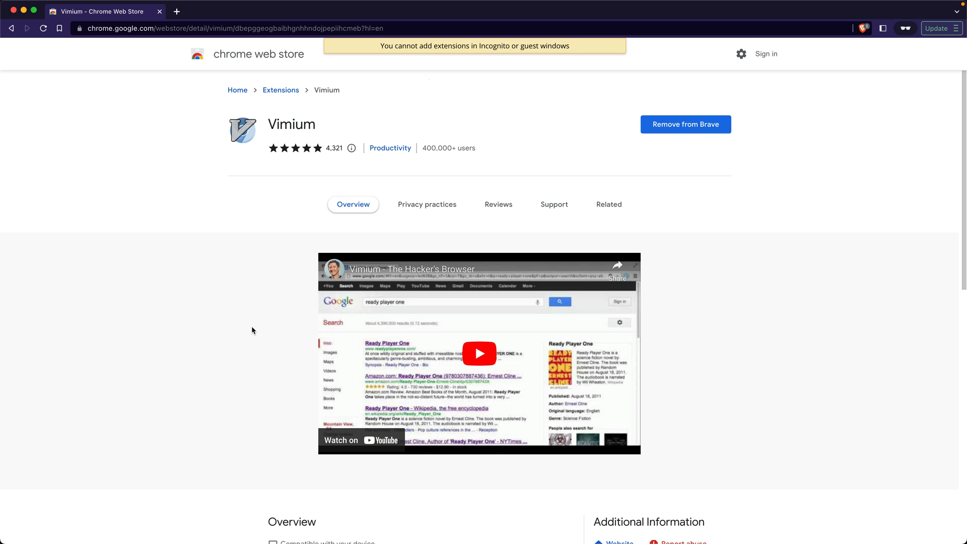
pyautogui.moveTo(228, 346)
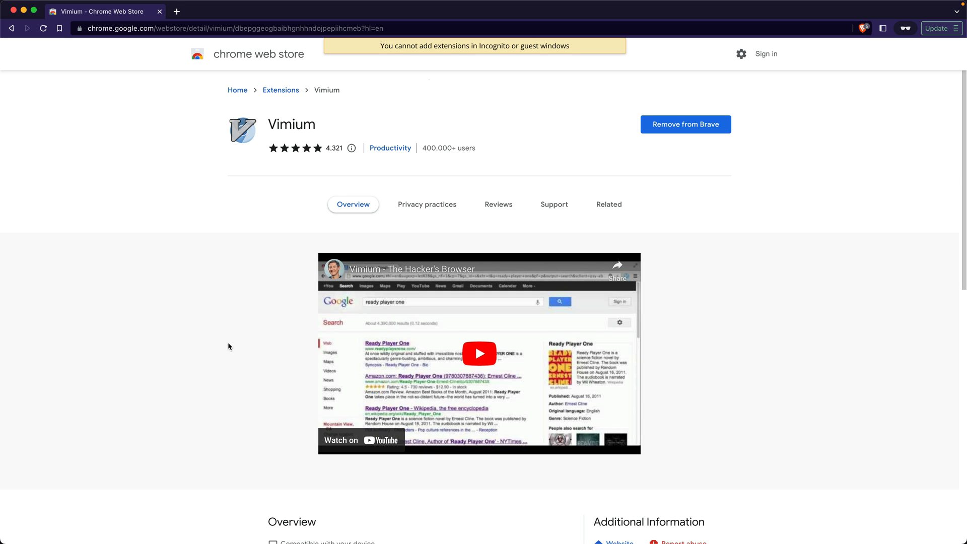
pyautogui.scroll(-3)
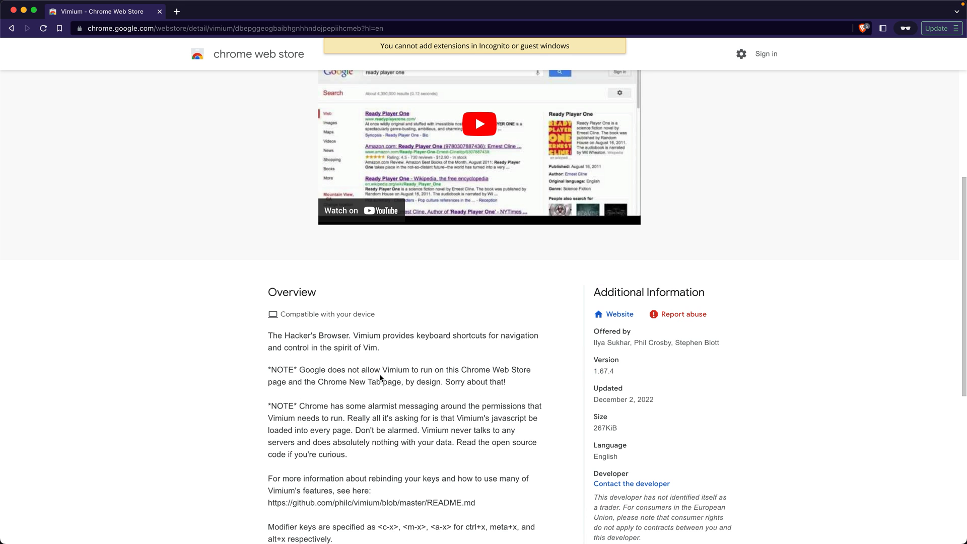
pyautogui.moveTo(418, 359)
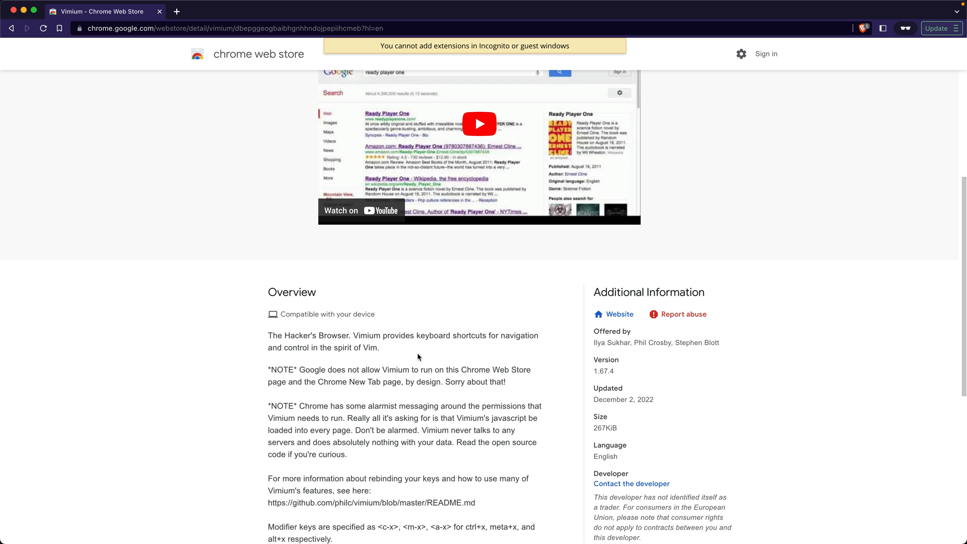
pyautogui.moveTo(149, 82)
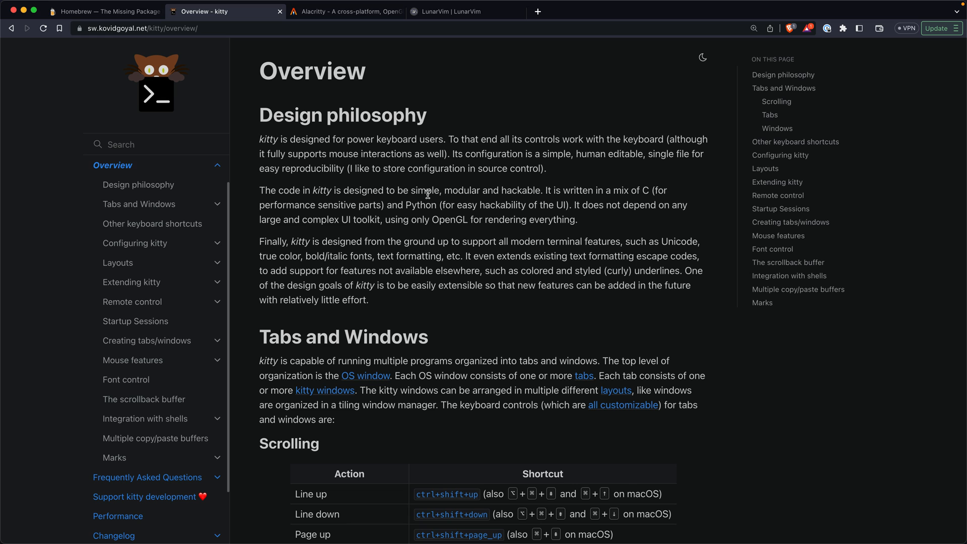
# Use Vimium link hints (f) to jump to kitty's Design philosophy section.
pyautogui.press('f')
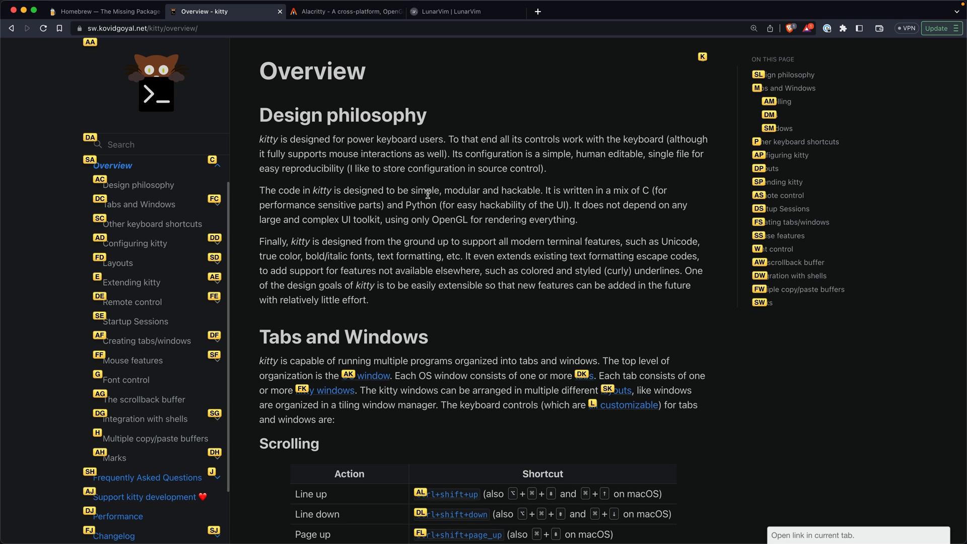
pyautogui.moveTo(146, 191)
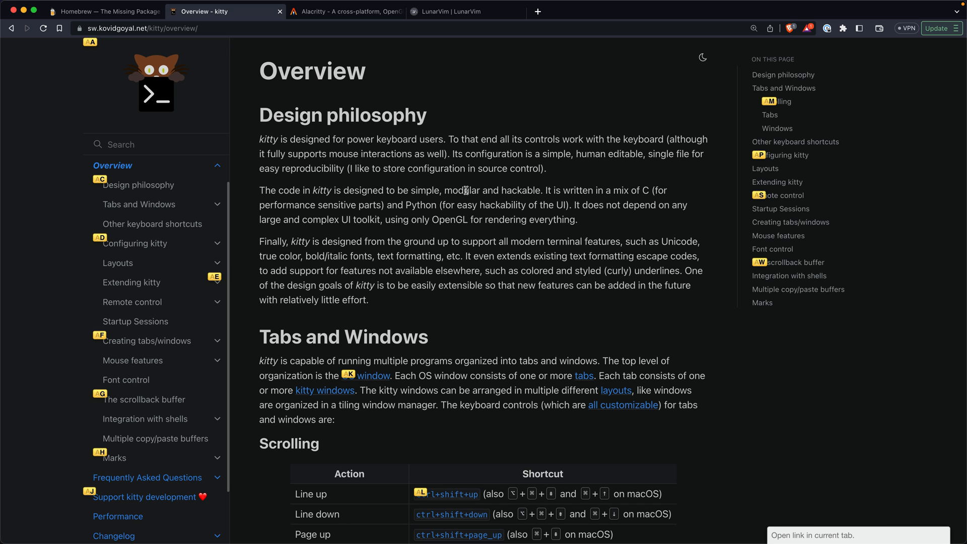
pyautogui.click(138, 185)
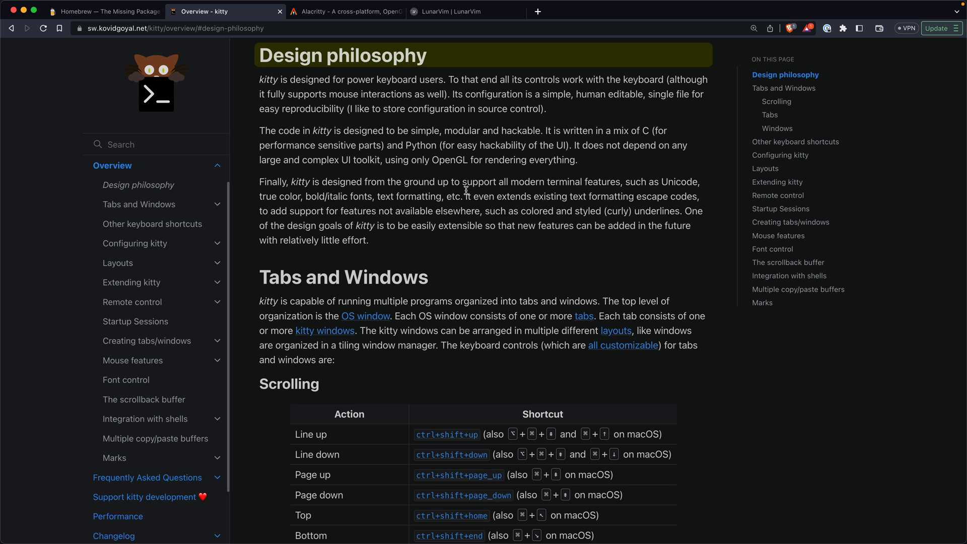
# View alacritty.org, then open the alacritty/alacritty GitHub repo and scroll through it.
pyautogui.click(225, 11)
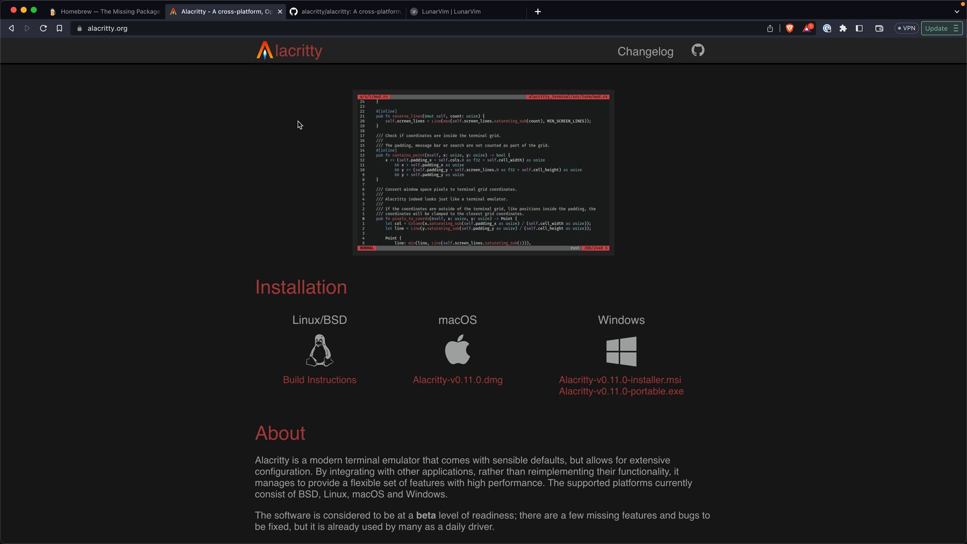
pyautogui.moveTo(338, 25)
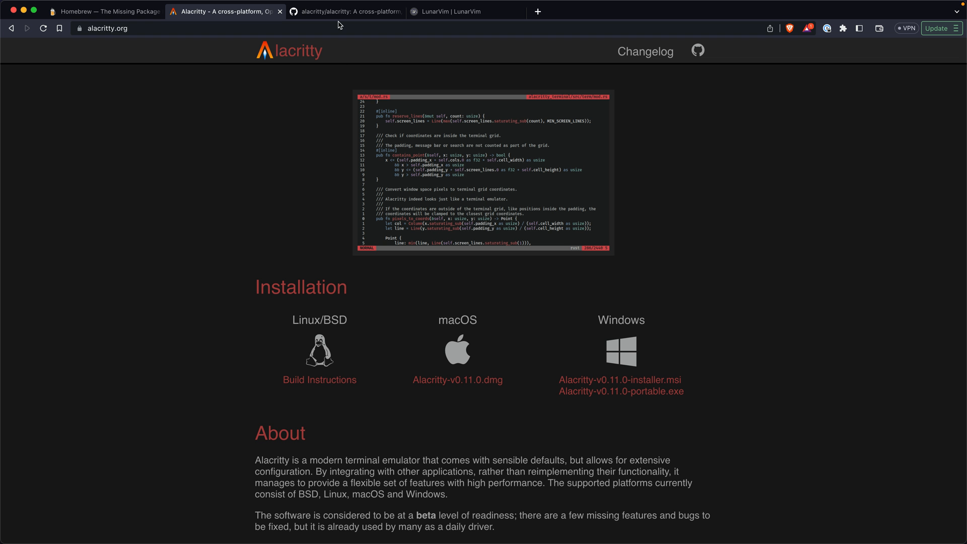
pyautogui.click(346, 11)
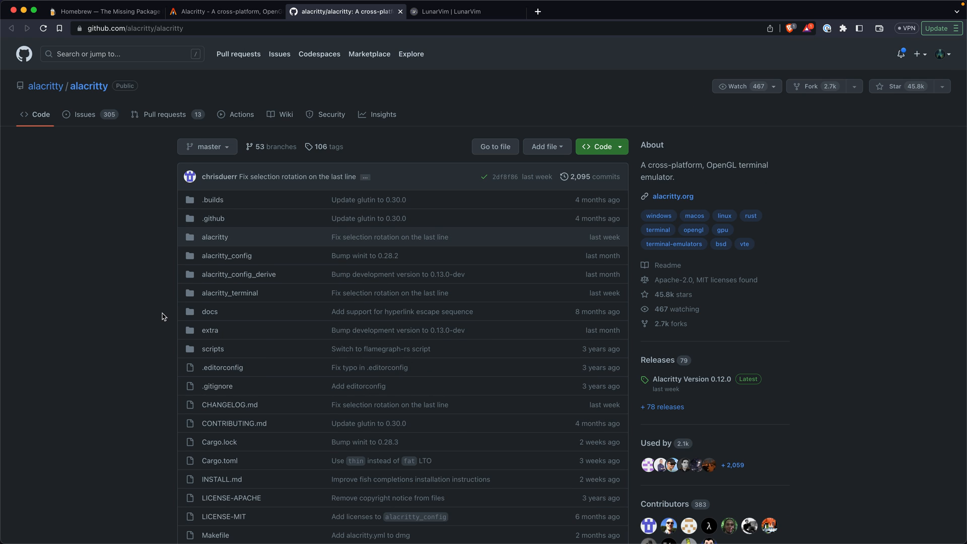
pyautogui.scroll(-3)
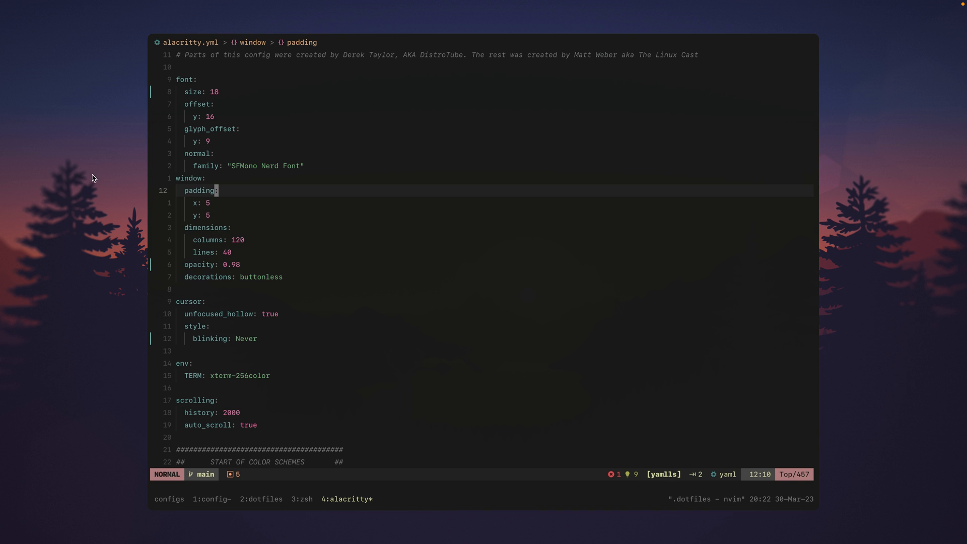
pyautogui.moveTo(92, 183)
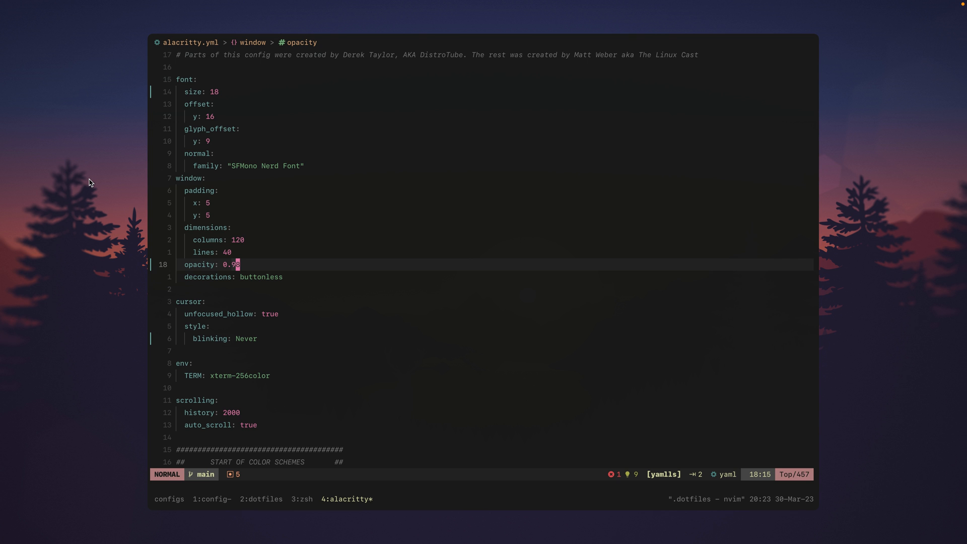
# Scroll through alacritty.yml's font, window opacity and Monokai Pro colour scheme settings.
pyautogui.scroll(-3)
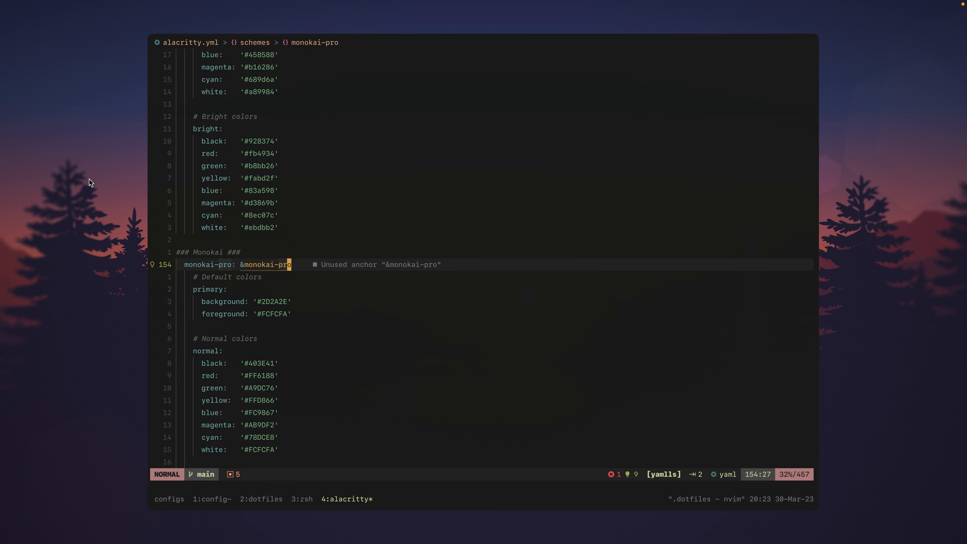
pyautogui.scroll(-3)
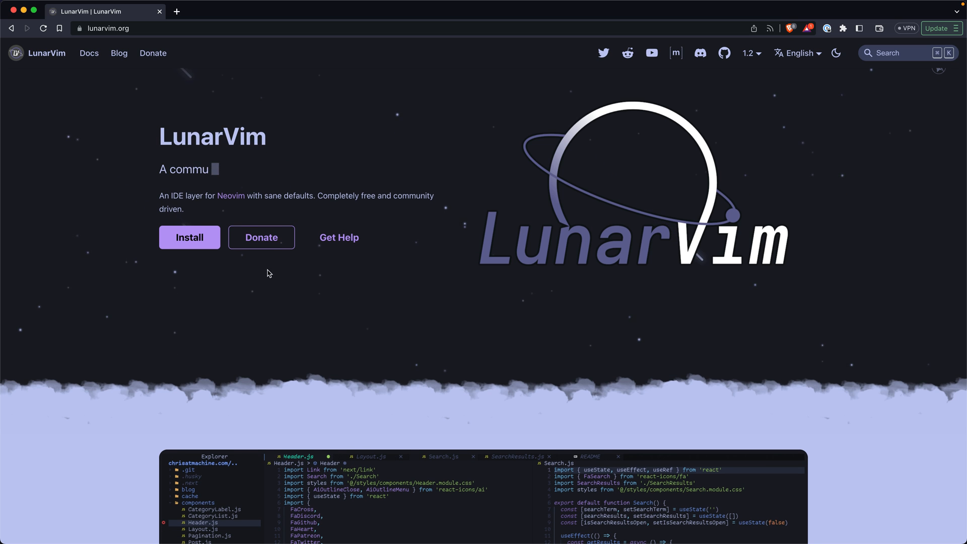
# Scroll through the LunarVim homepage's editor screenshot carousel.
pyautogui.scroll(-3)
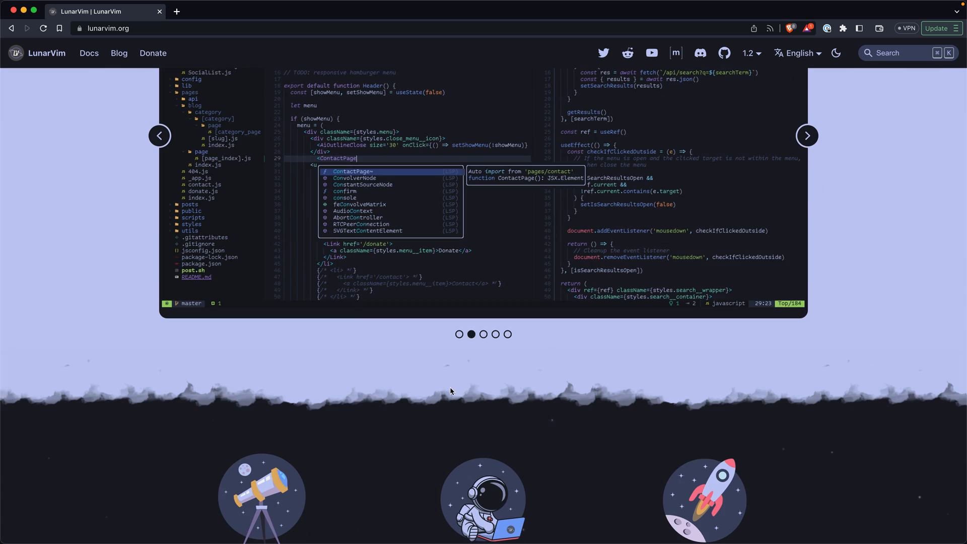
pyautogui.moveTo(442, 386)
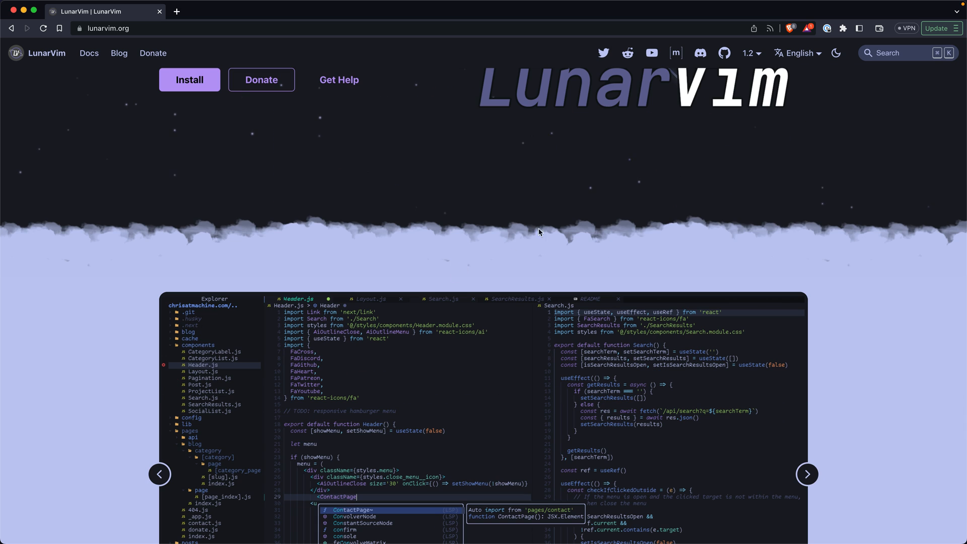
pyautogui.scroll(-3)
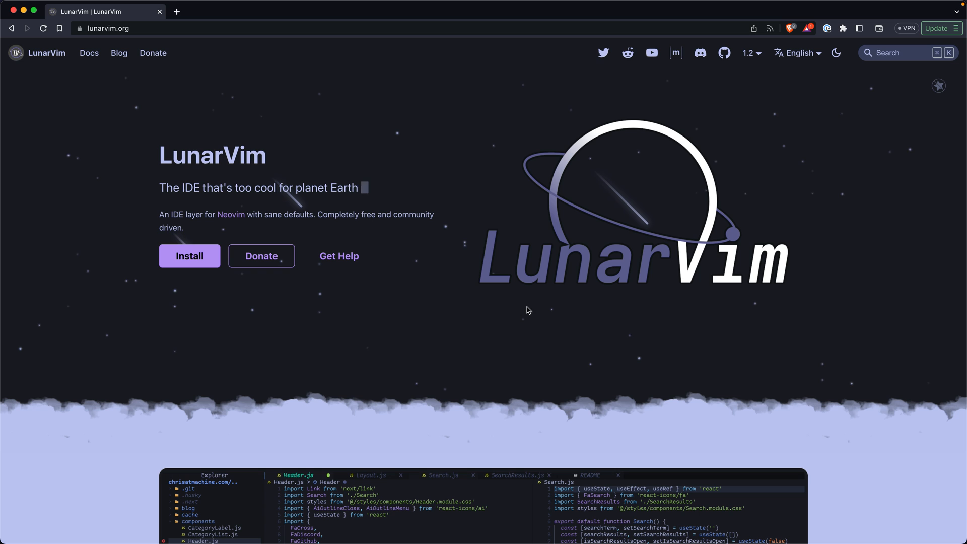
pyautogui.moveTo(432, 352)
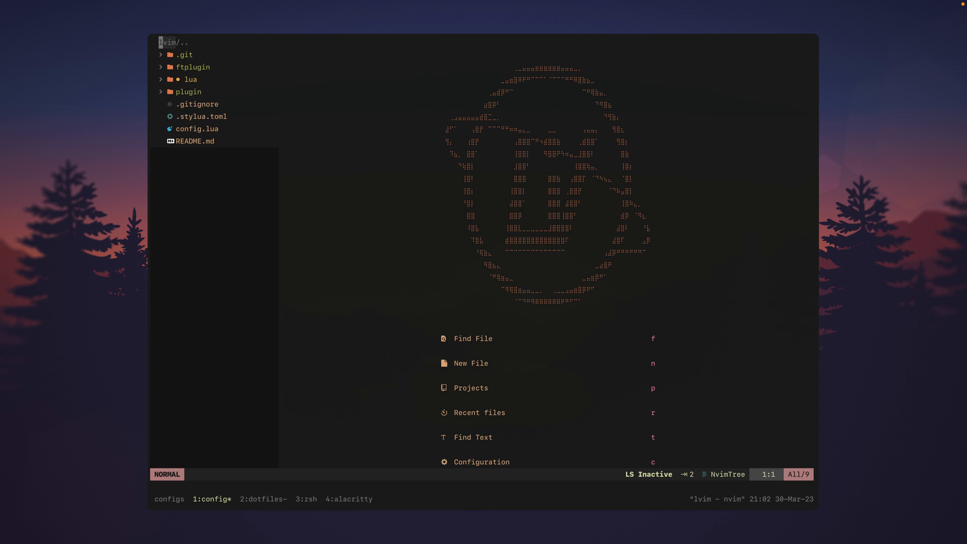
# Open LunarVim's config.lua beside the file tree, with lua/user expanded.
pyautogui.click(192, 129)
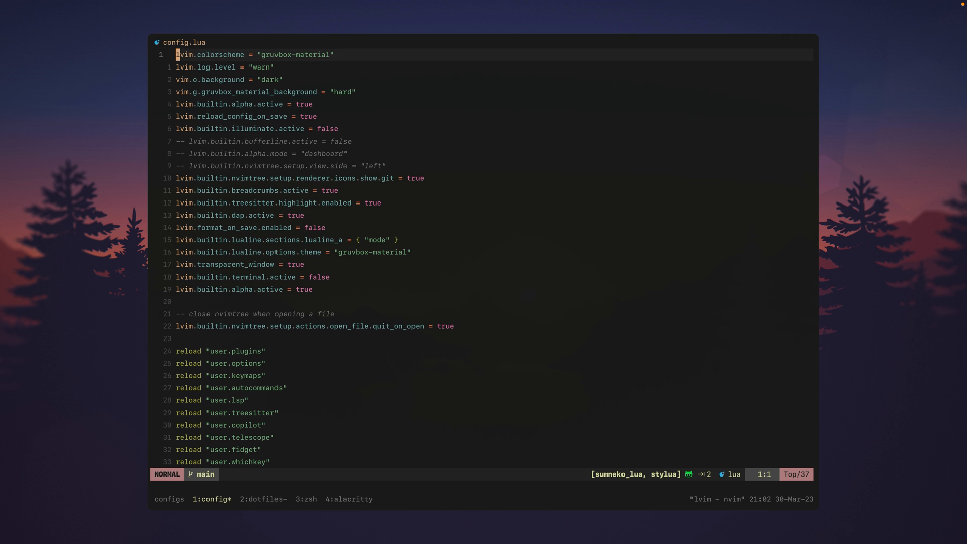
pyautogui.press('j')
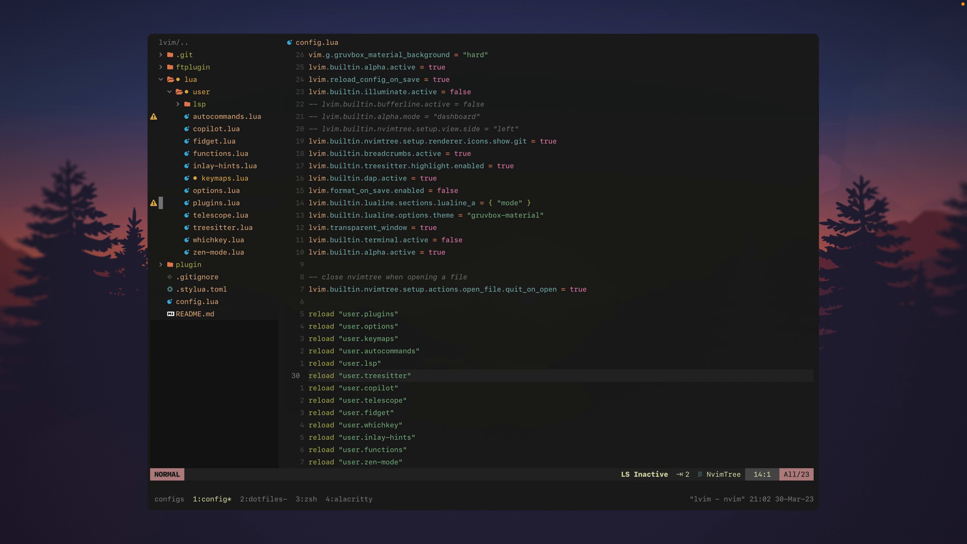
# Open plugins.lua, scroll the lvim.plugins list, and return to its top.
pyautogui.click(216, 203)
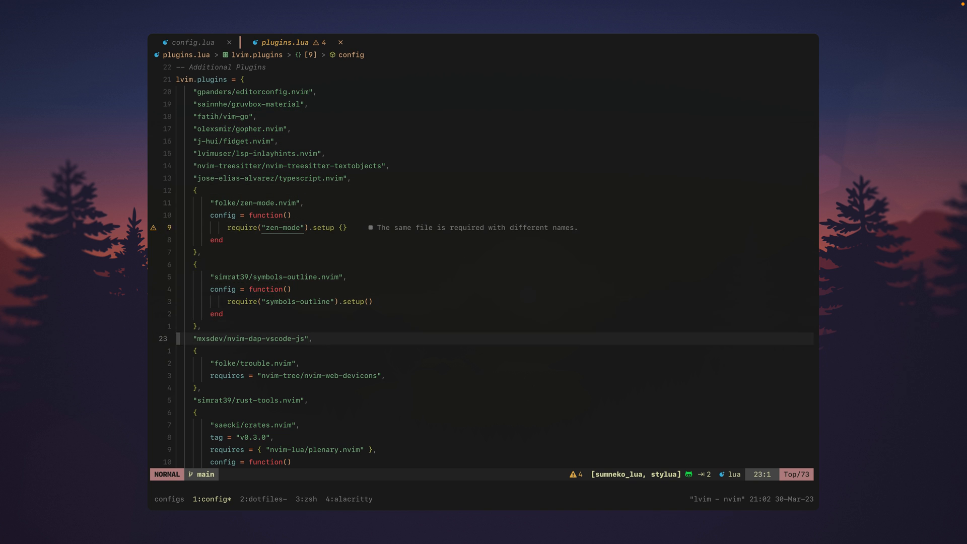
pyautogui.scroll(-3)
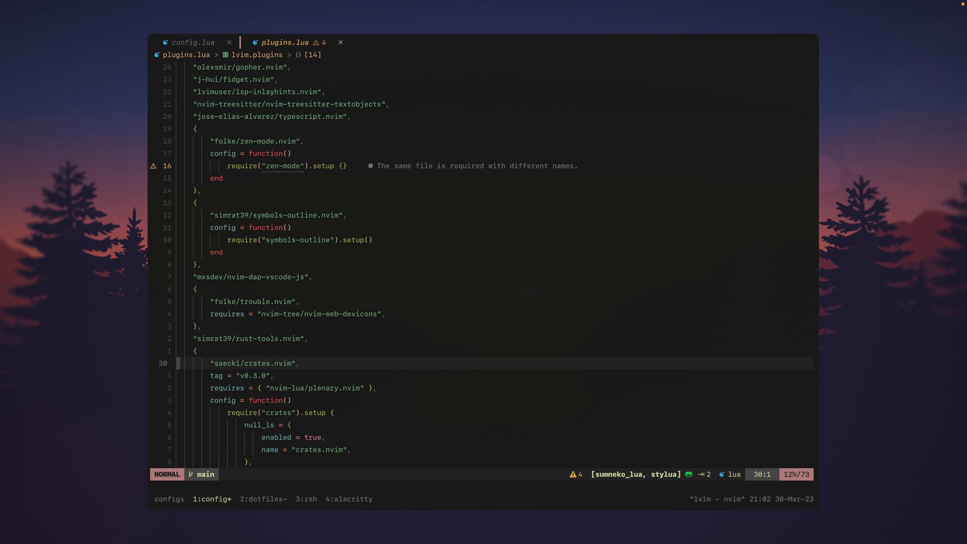
pyautogui.press('k')
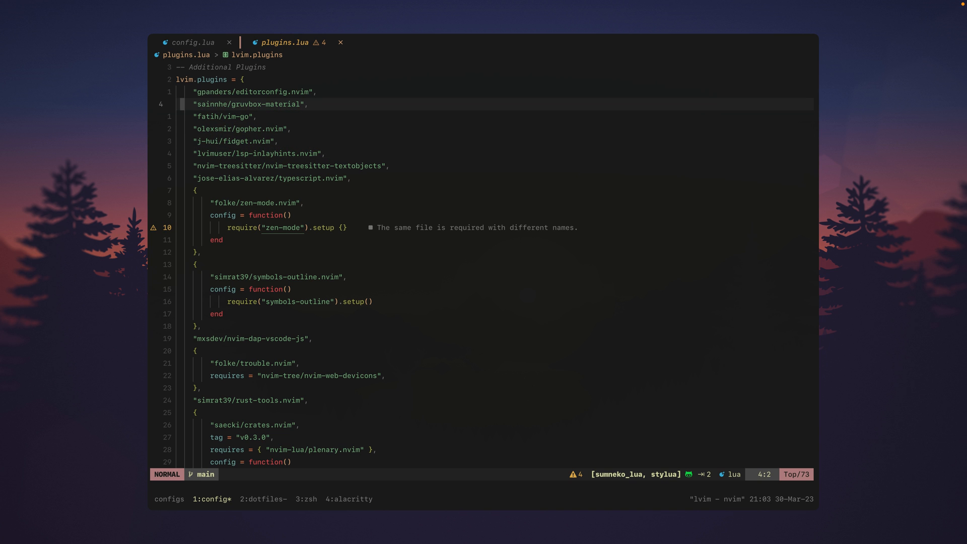
pyautogui.press('j')
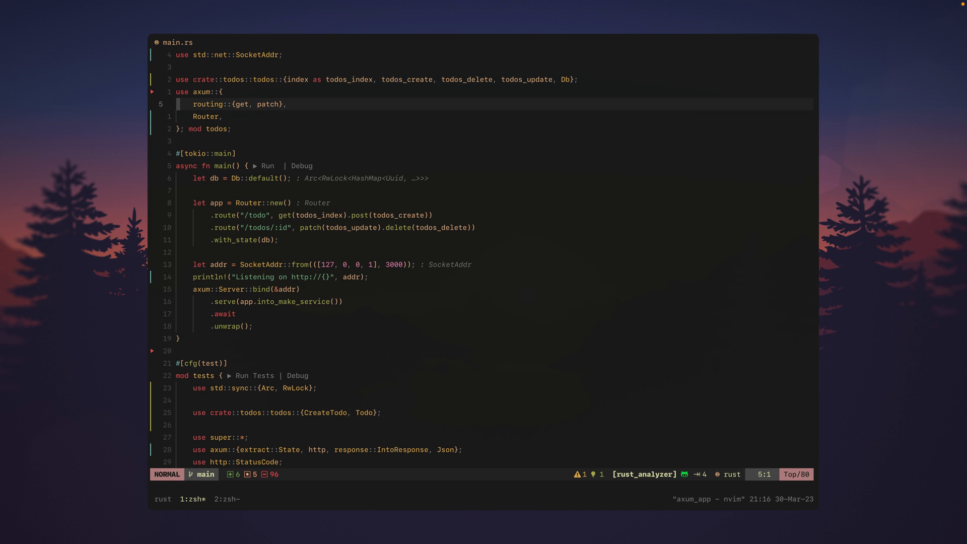
# Run the axum_app test-mod tests from the Rust Runnables list.
pyautogui.press('space')
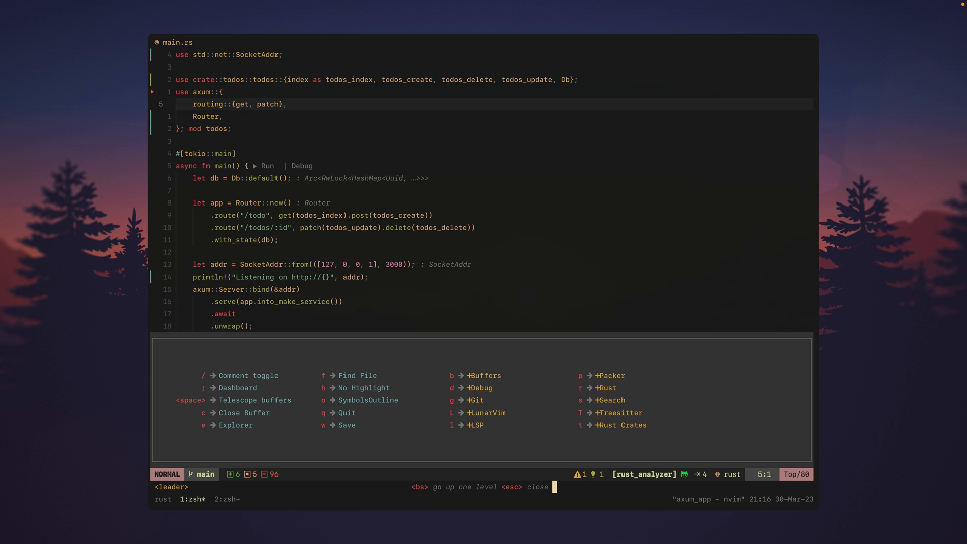
pyautogui.press('r')
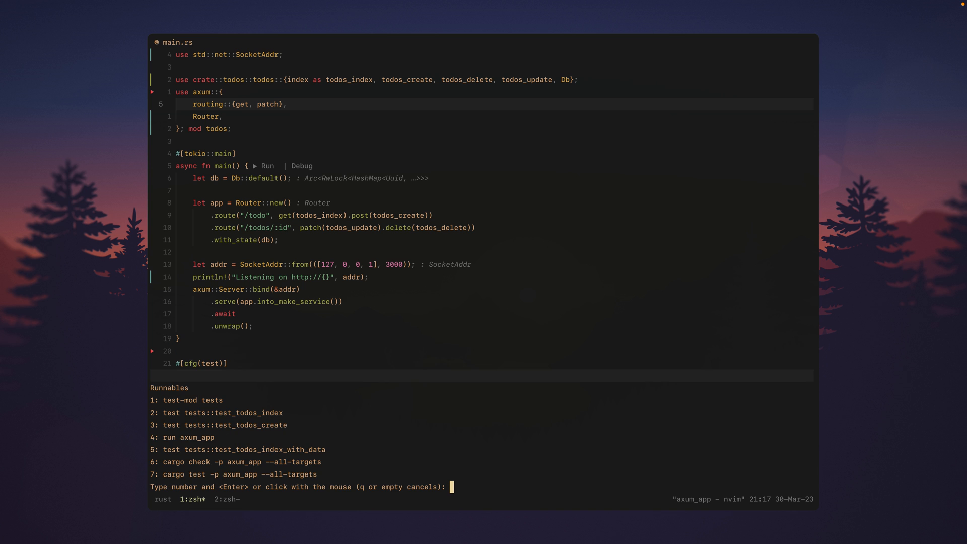
pyautogui.write('1')
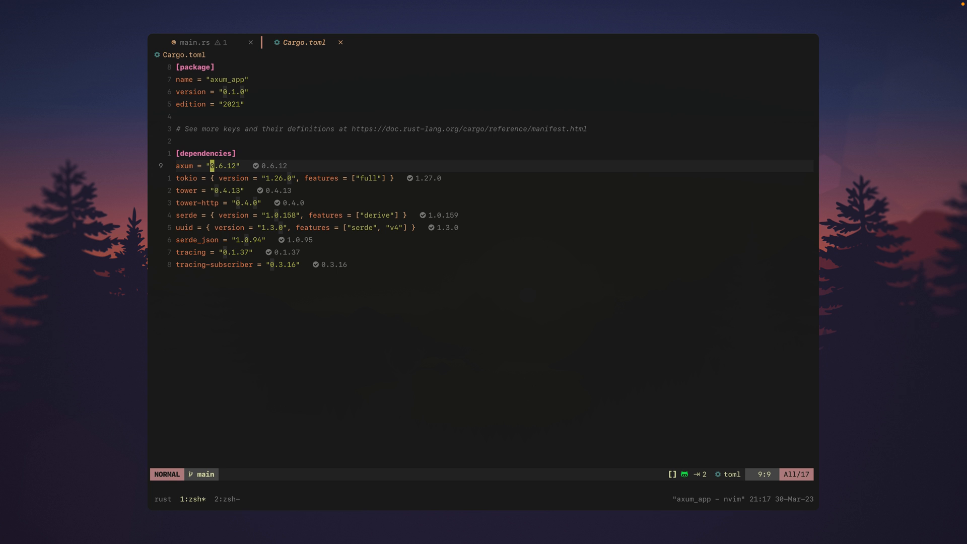
# Add the fs feature to tokio's features in Cargo.toml using crates.nvim.
pyautogui.press('space')
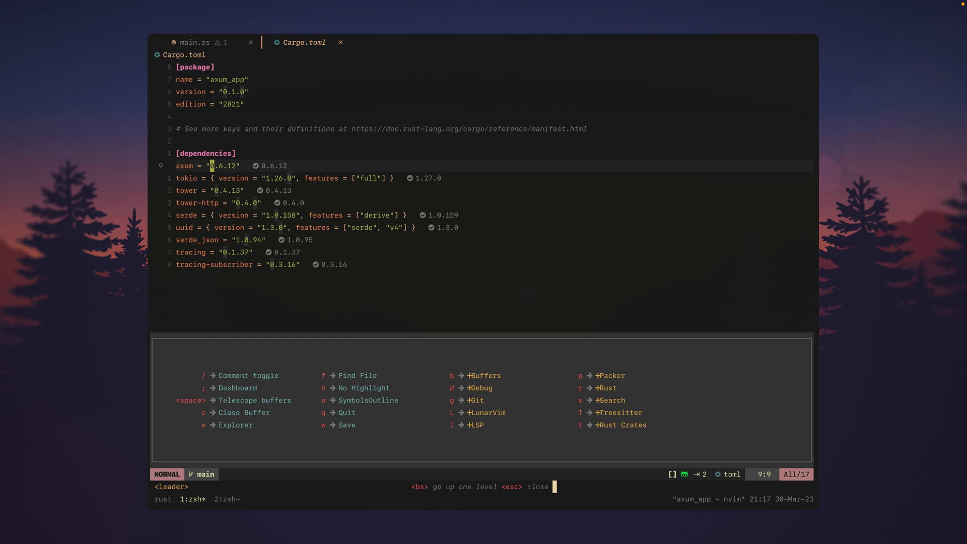
pyautogui.press('t')
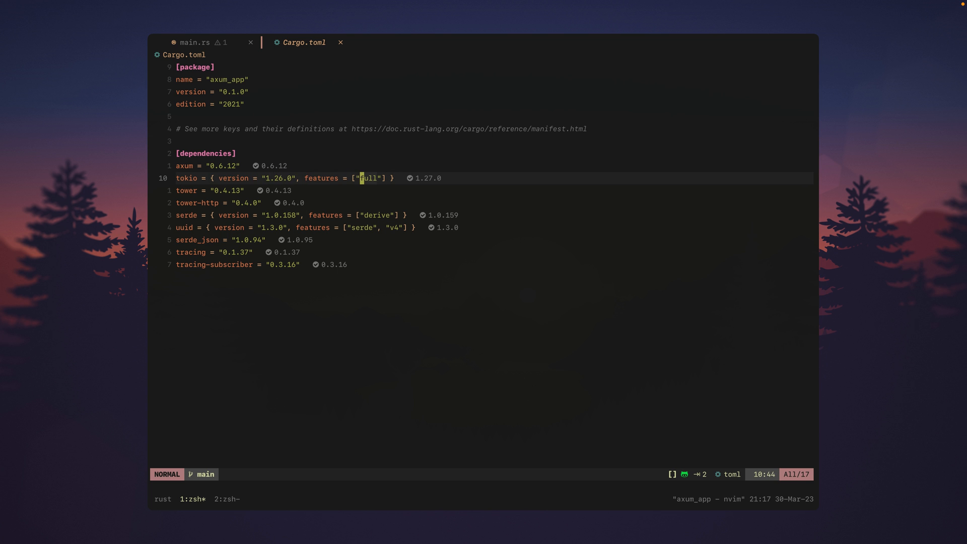
pyautogui.press('space')
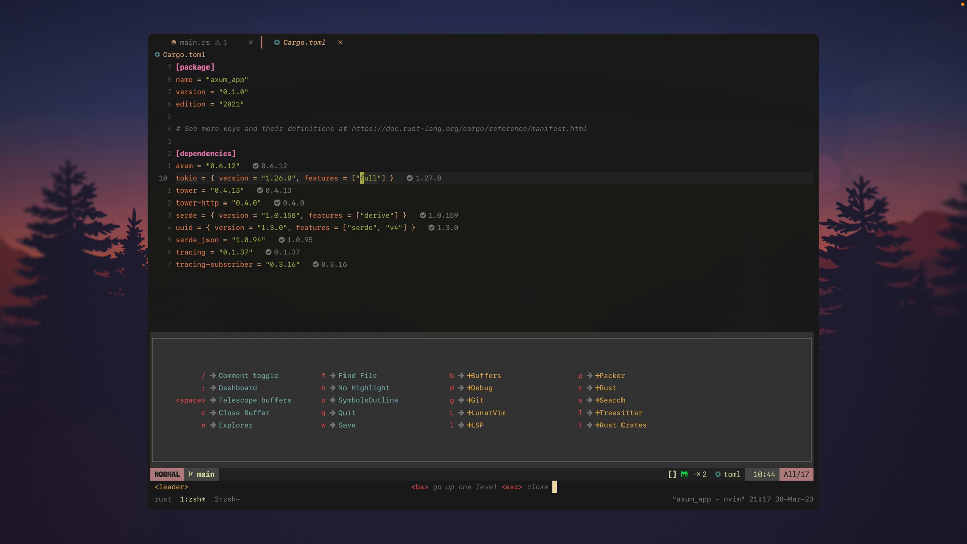
pyautogui.press('t')
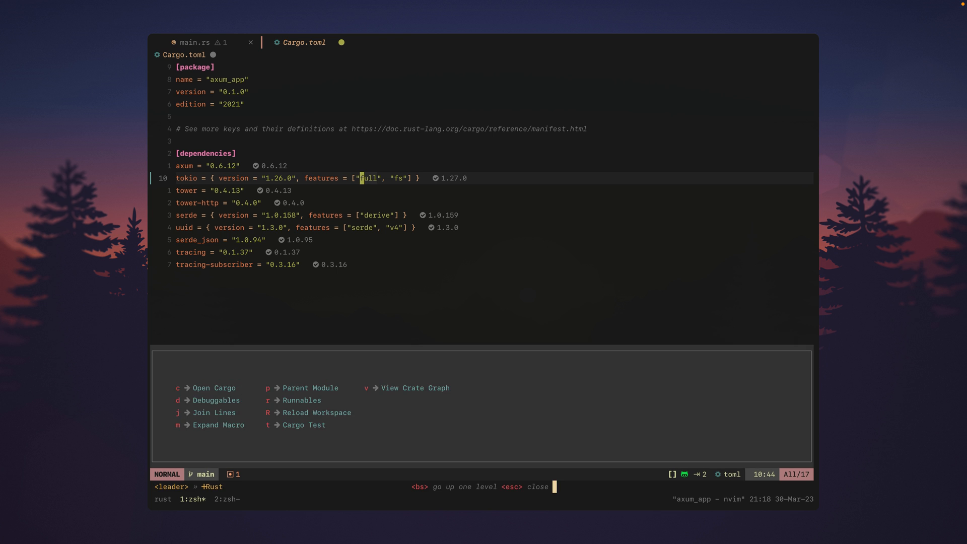
pyautogui.press('Escape')
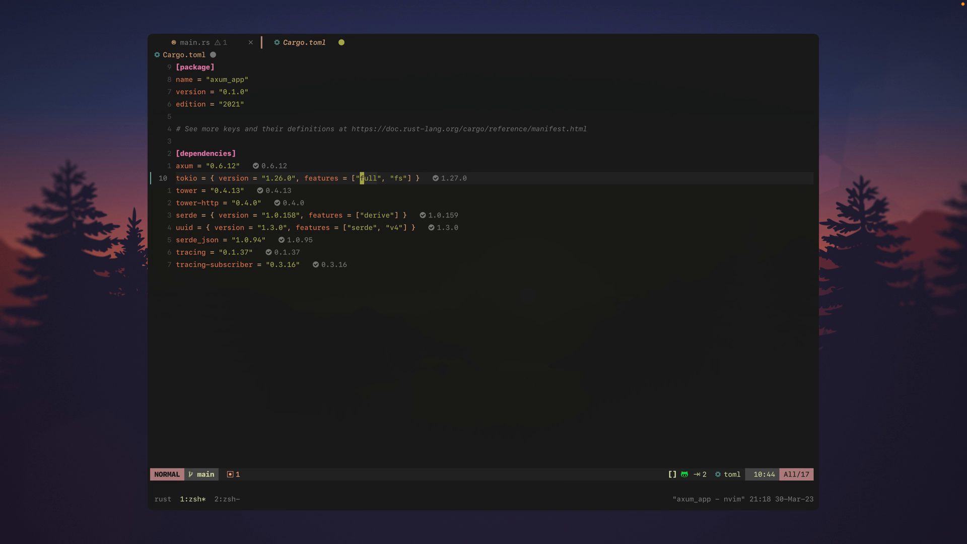
pyautogui.press('leader')
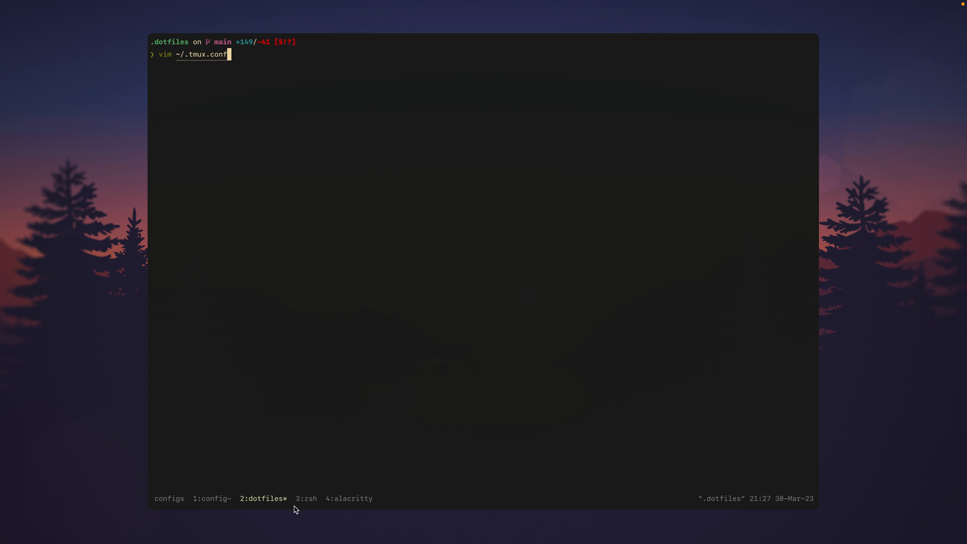
pyautogui.moveTo(269, 505)
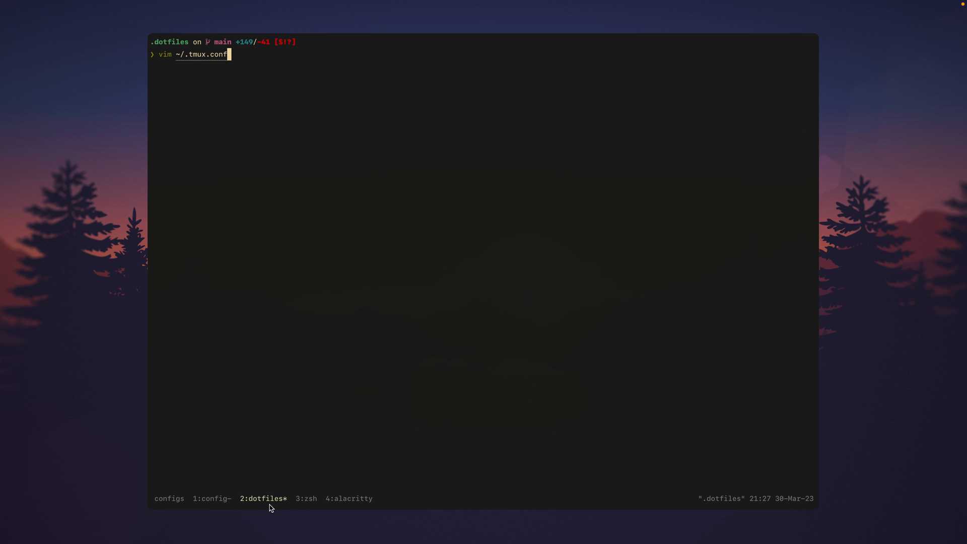
pyautogui.moveTo(239, 339)
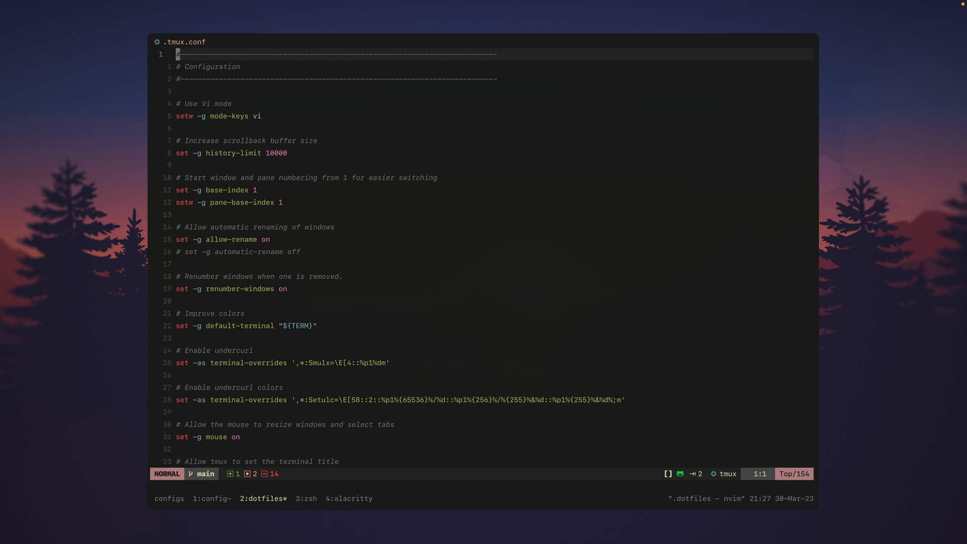
# Scroll ~/.tmux.conf down to the status line and key binding settings.
pyautogui.scroll(-3)
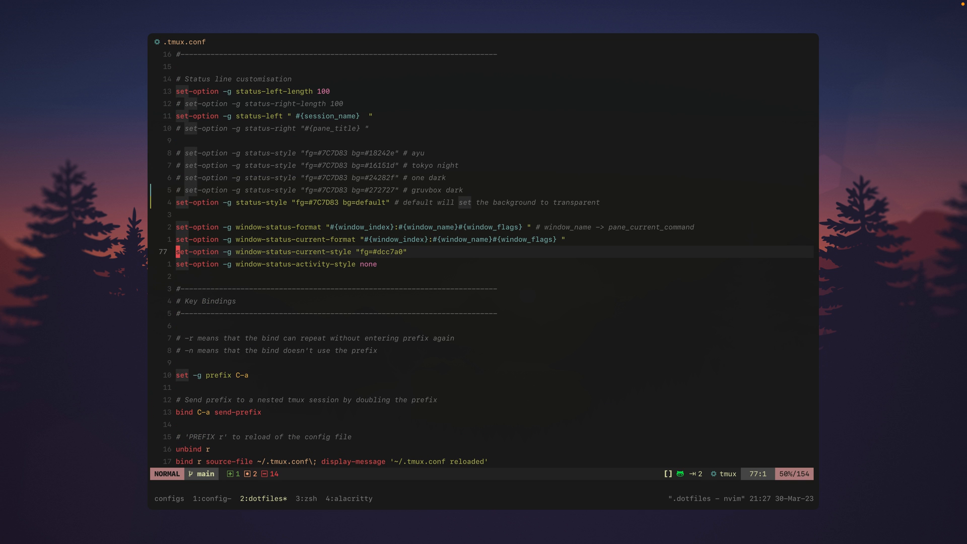